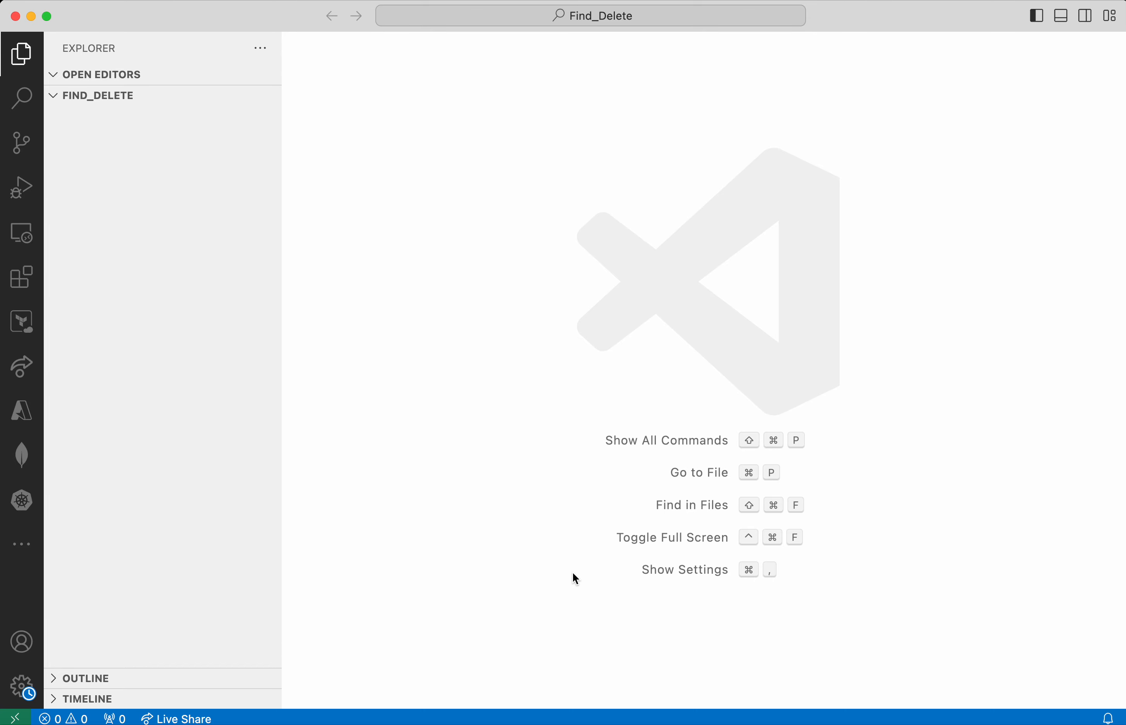
mouse_move(231, 168)
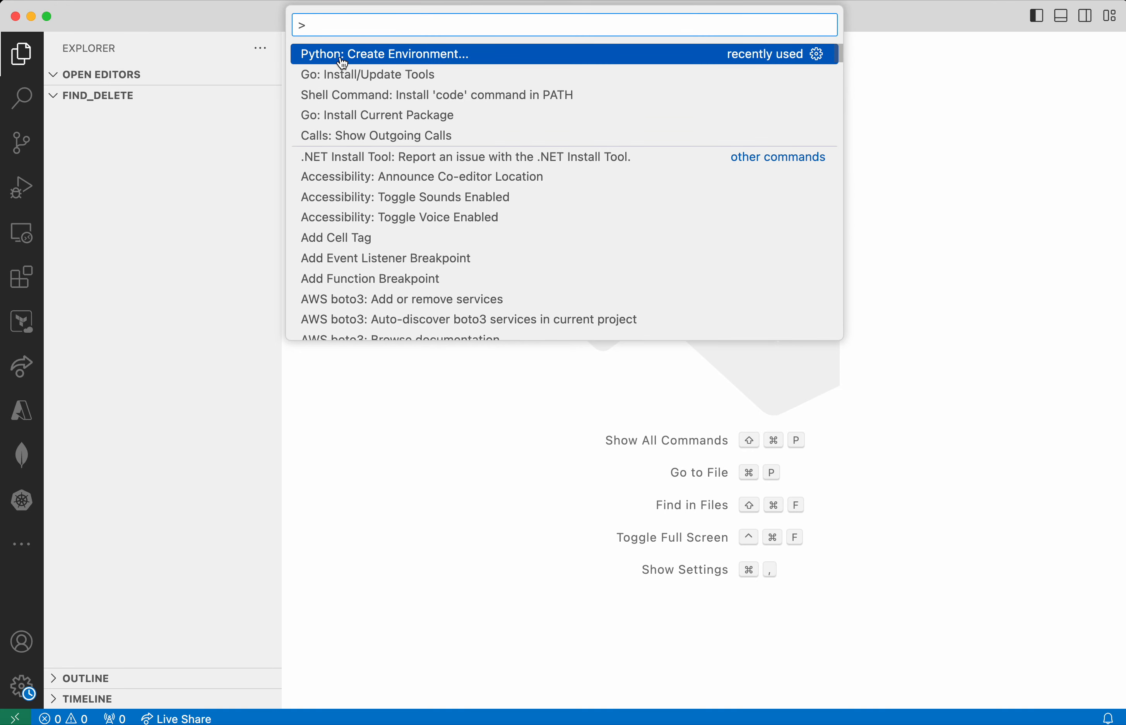
Create a Venv environment via Python: Create Environment and dismiss the selection notice
click(383, 54)
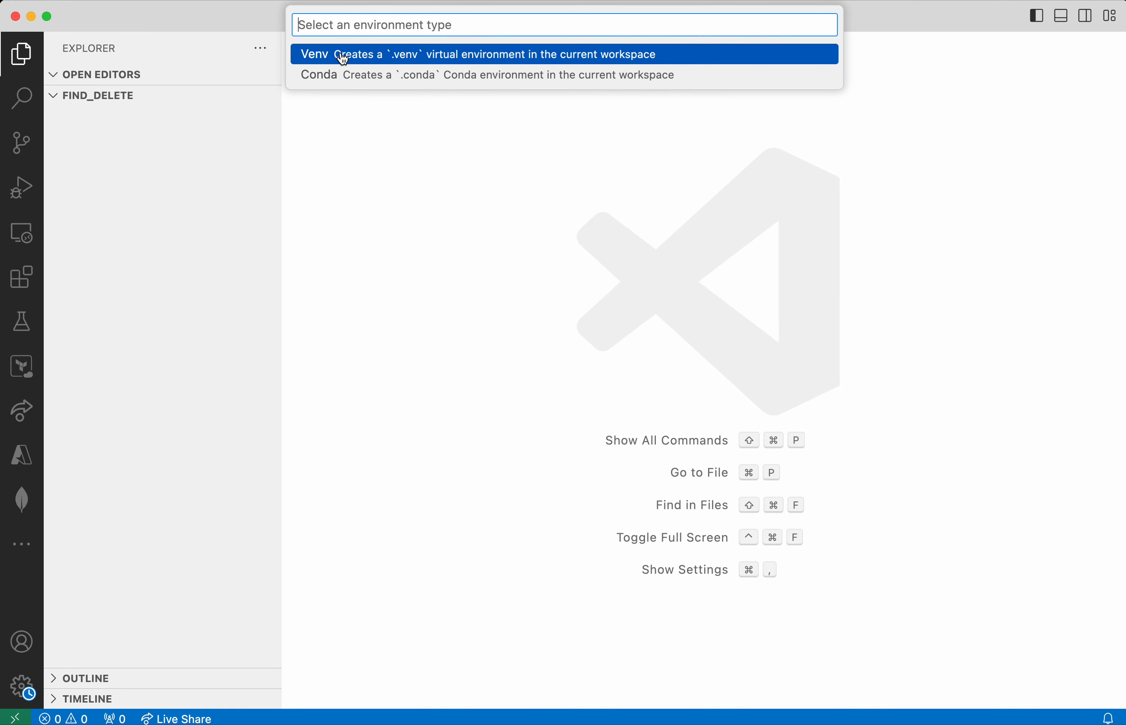
click(314, 54)
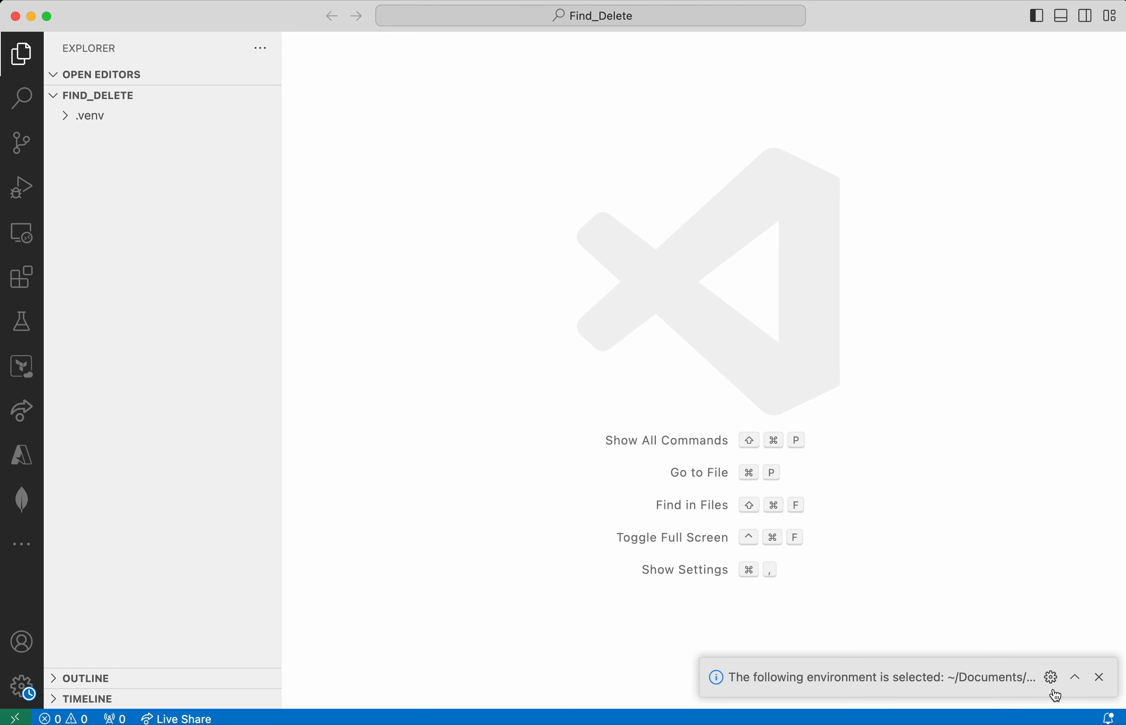
click(1097, 677)
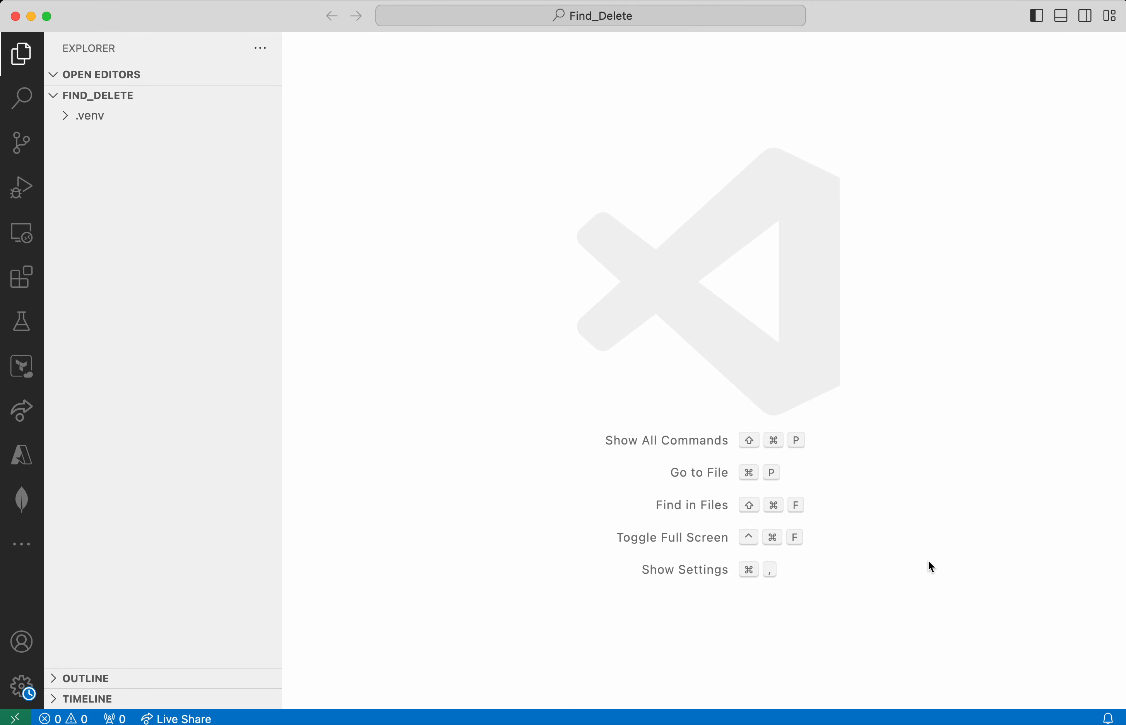
mouse_move(912, 546)
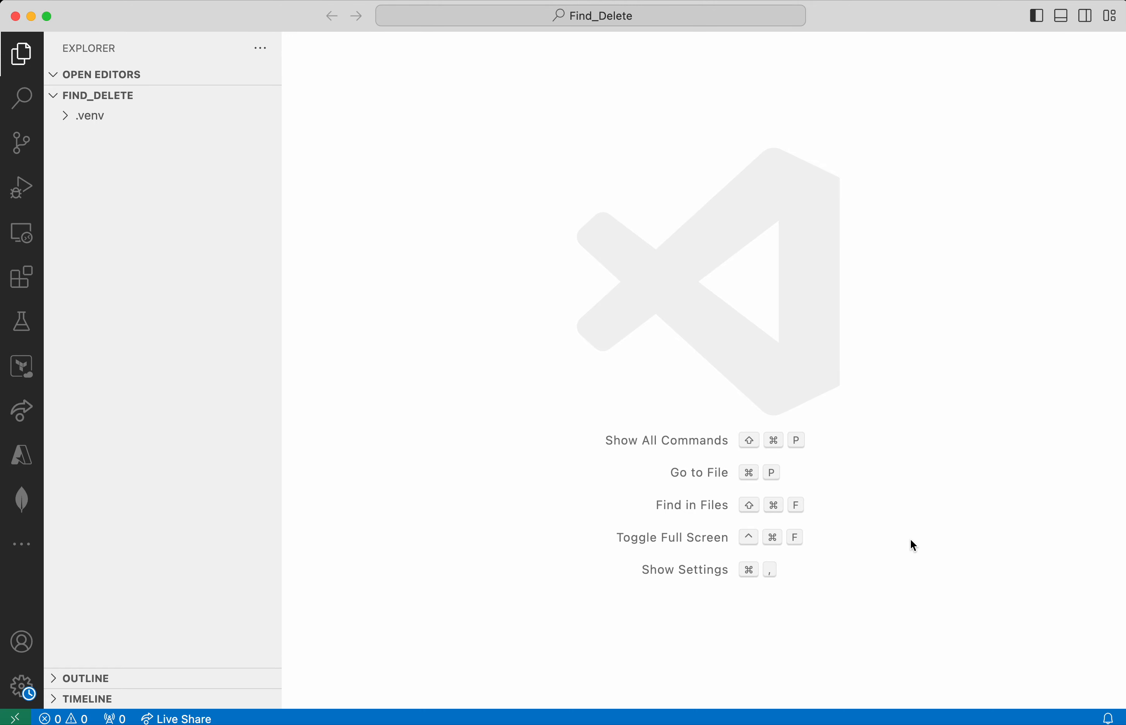
In a new terminal, run python -m pip install pymongo[srv]
click(215, 14)
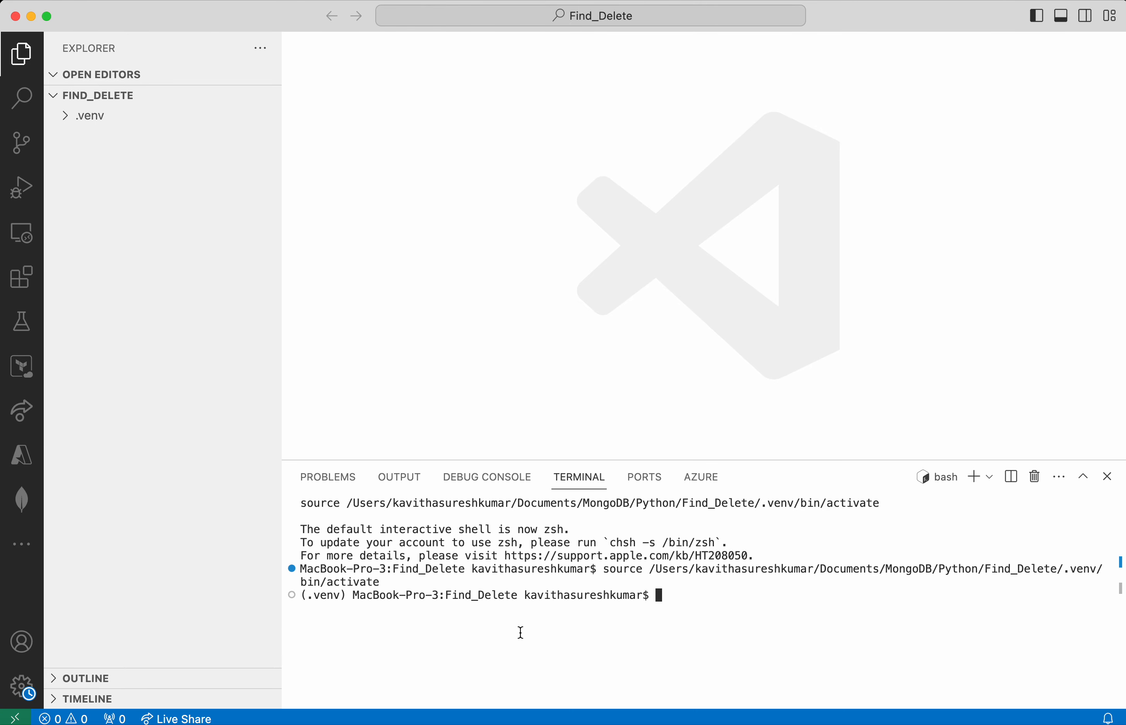
text(python -m pip)
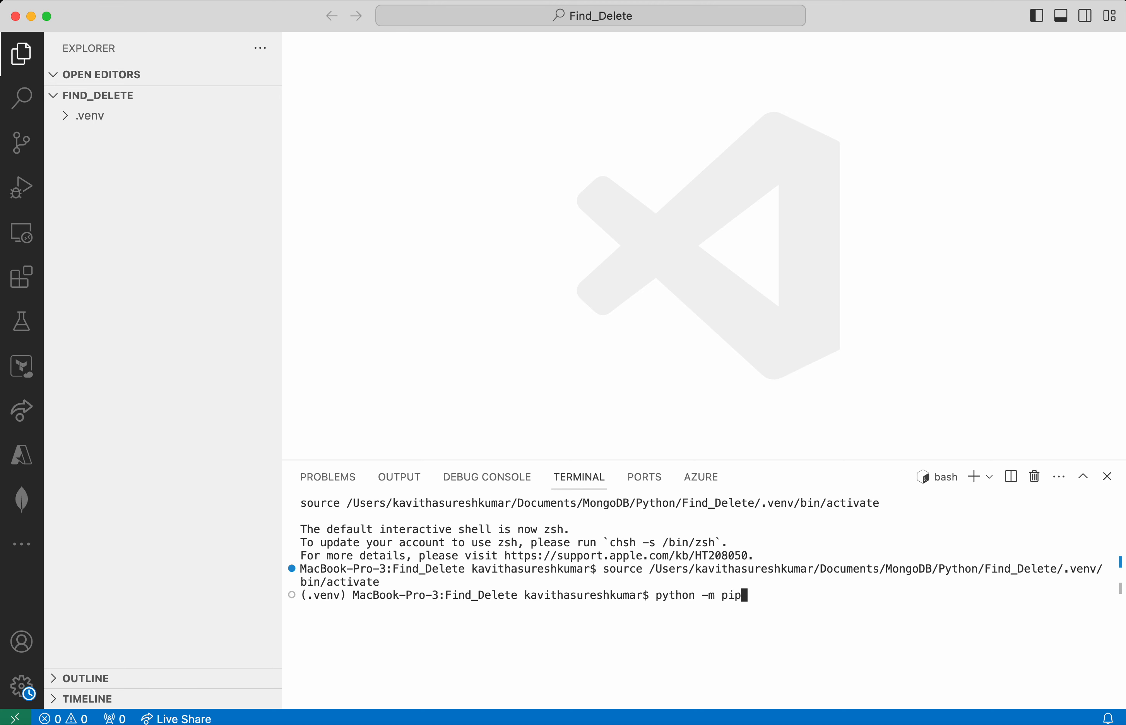
text(install)
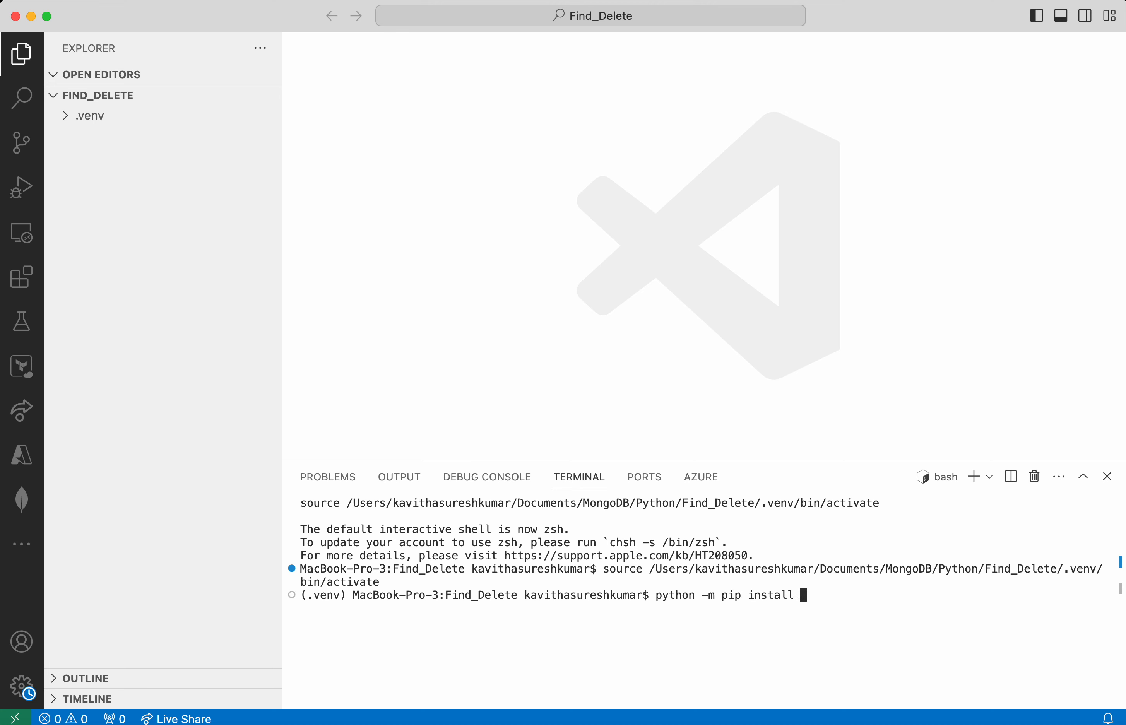
text(pymongo)
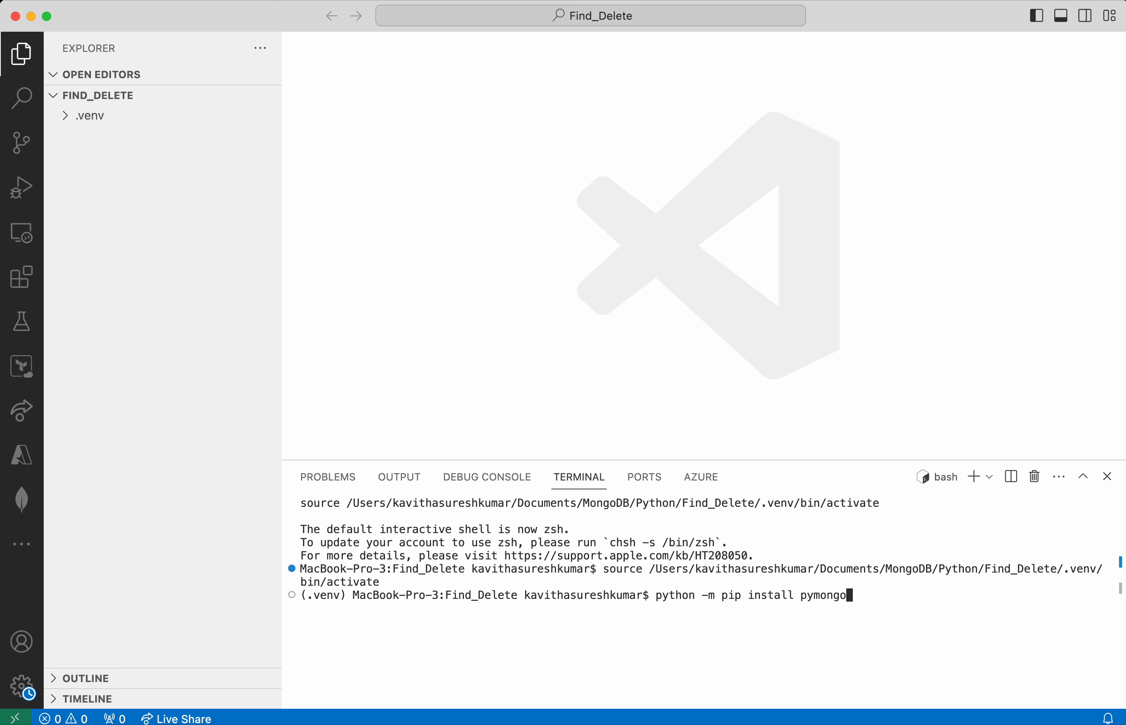
text([srv)
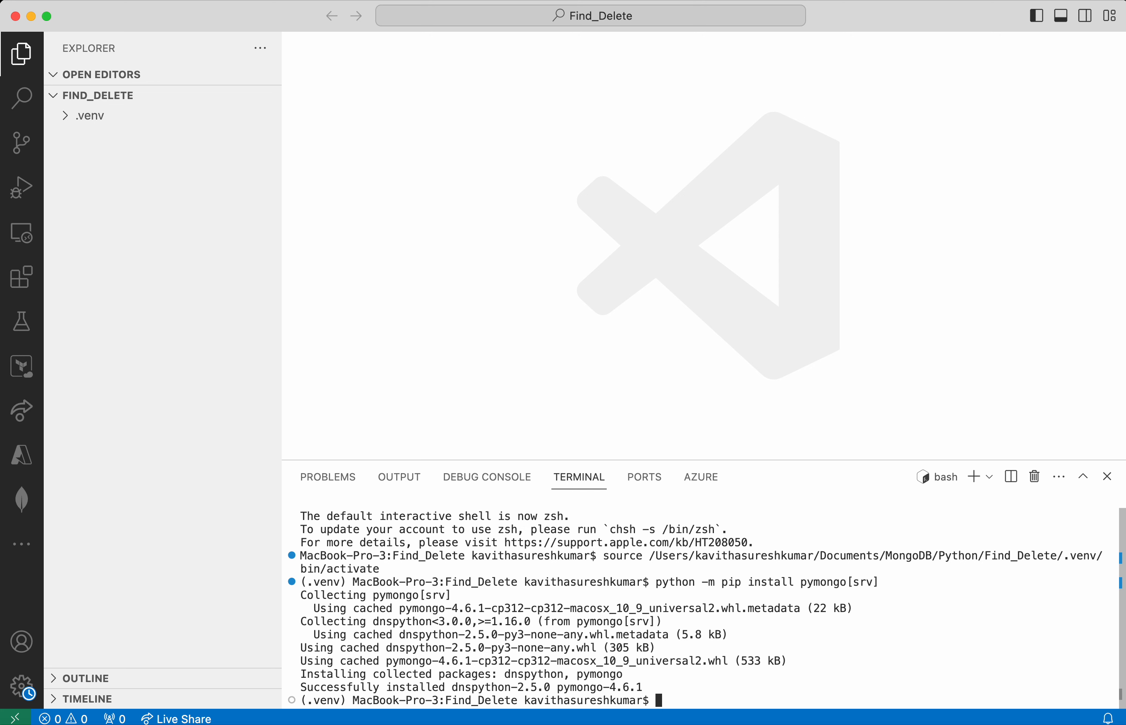
text(python -m pip install)
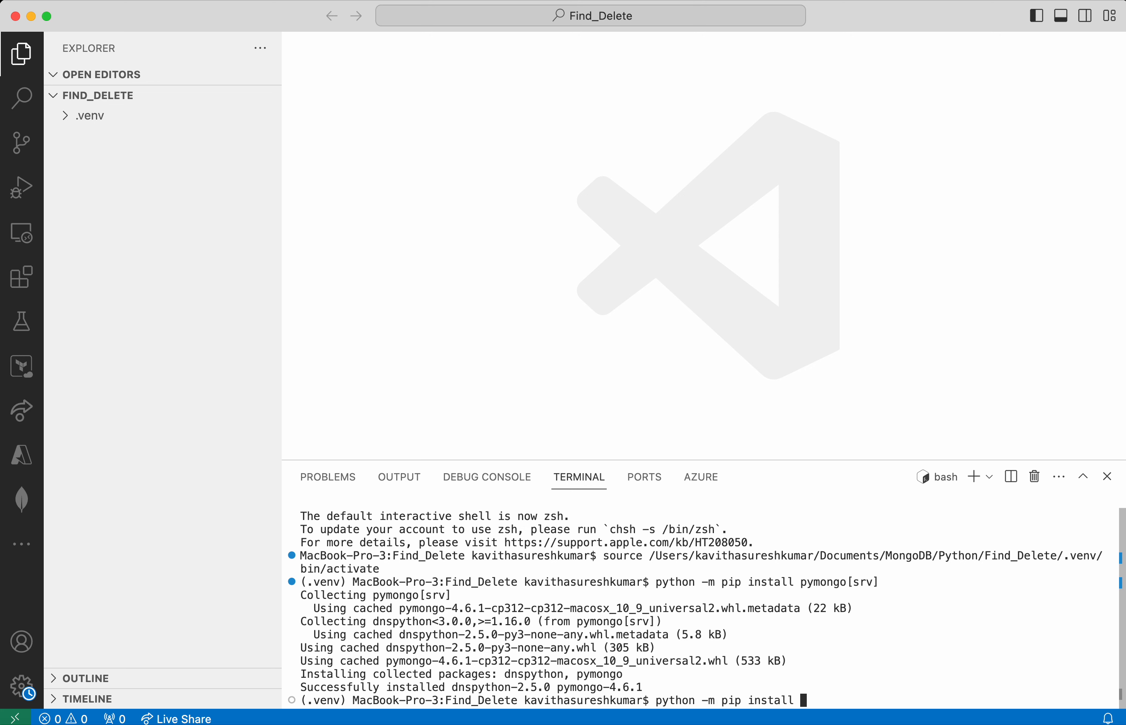
Run python -m pip install for python-dotenv and then for certifi
text(python)
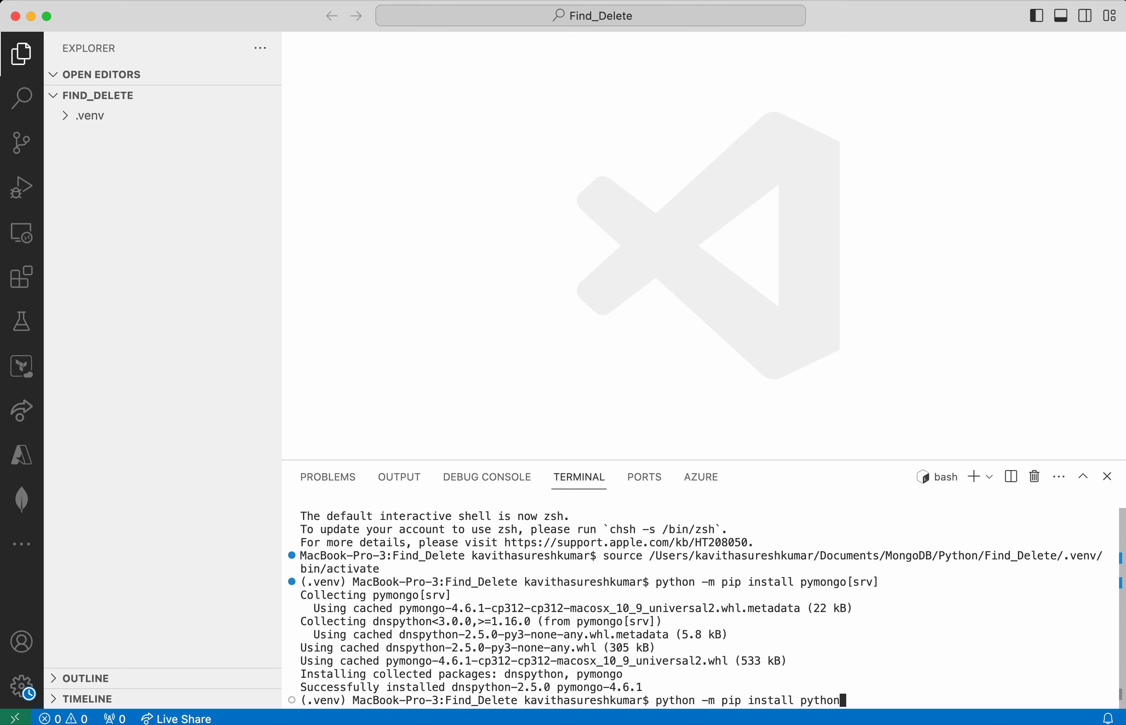
text(-dotenv)
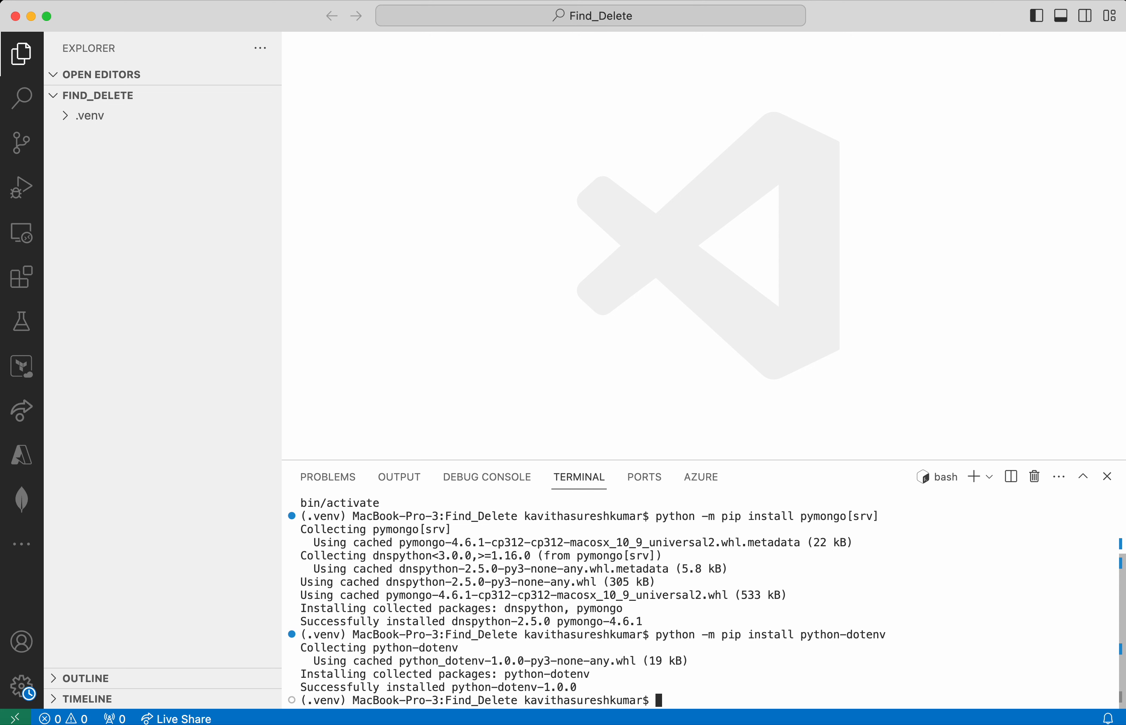
text(python)
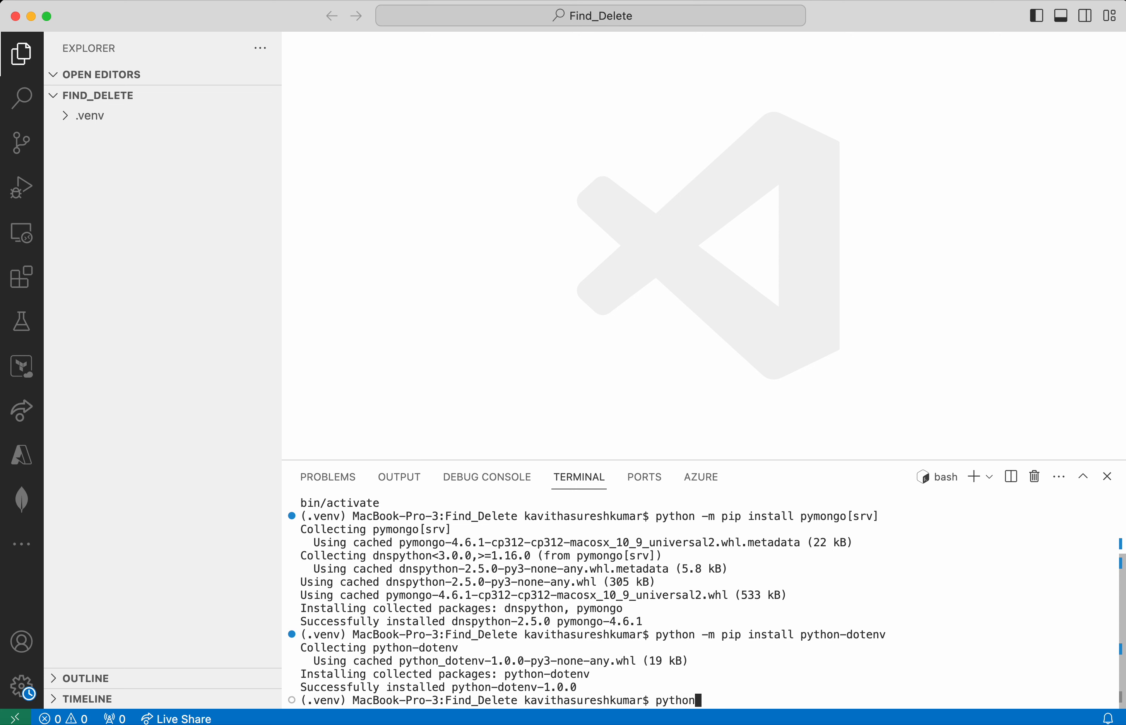
text(-m p)
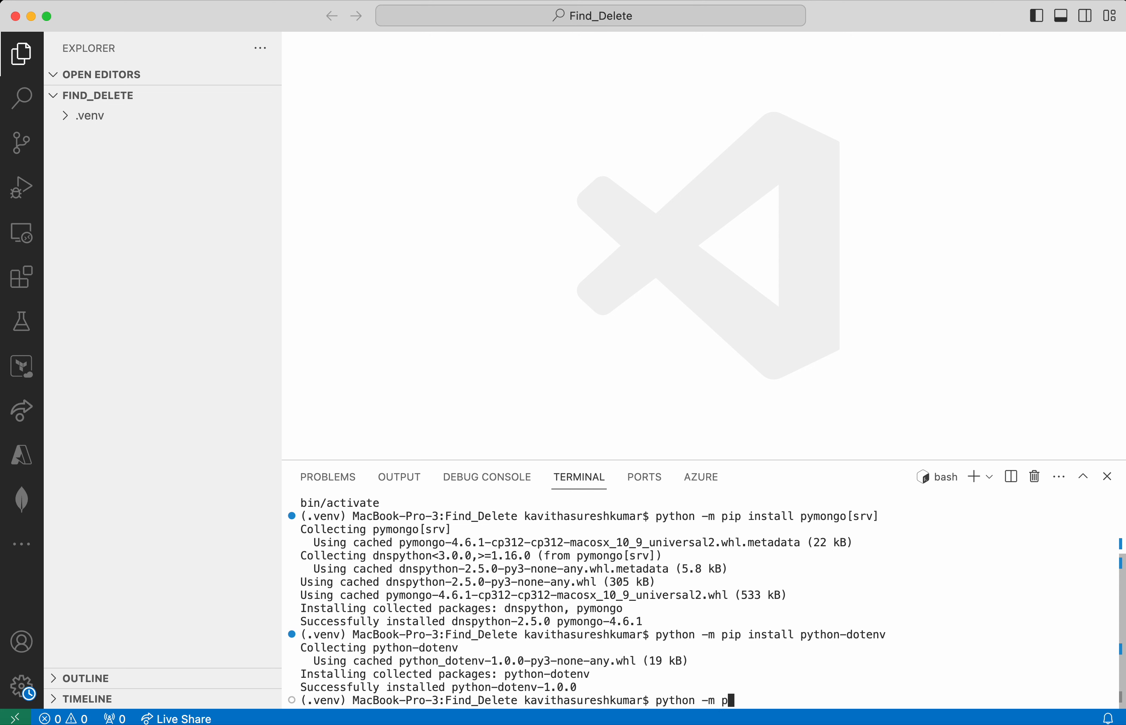
text(ip install)
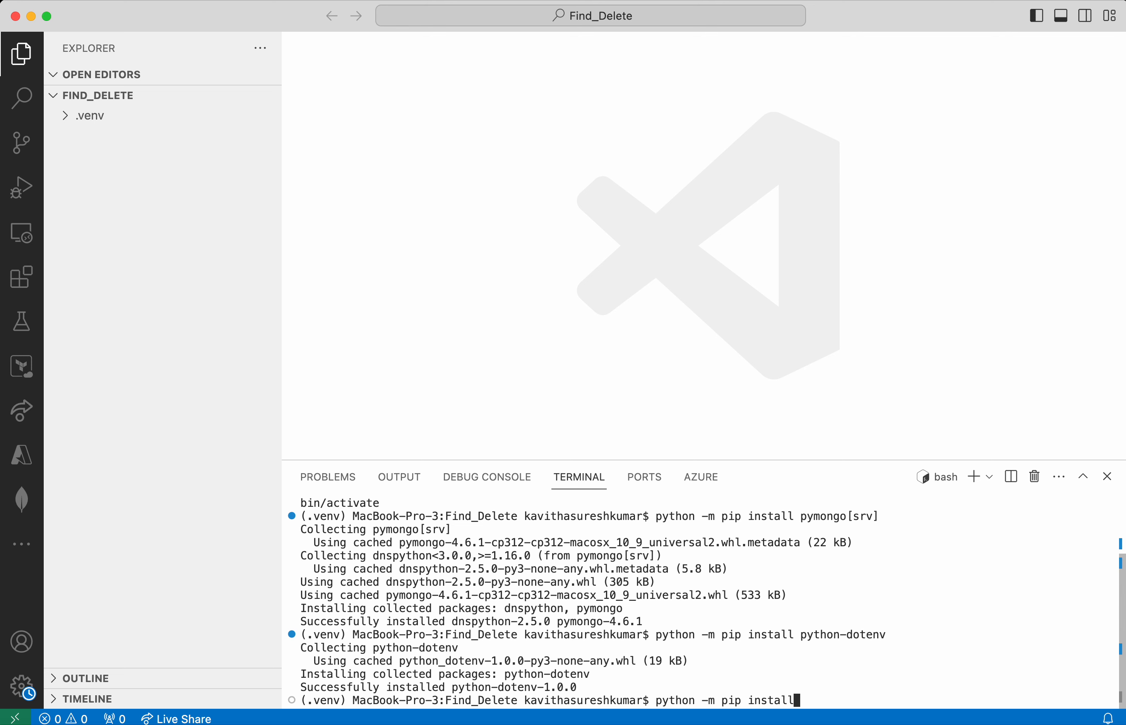
text(certif)
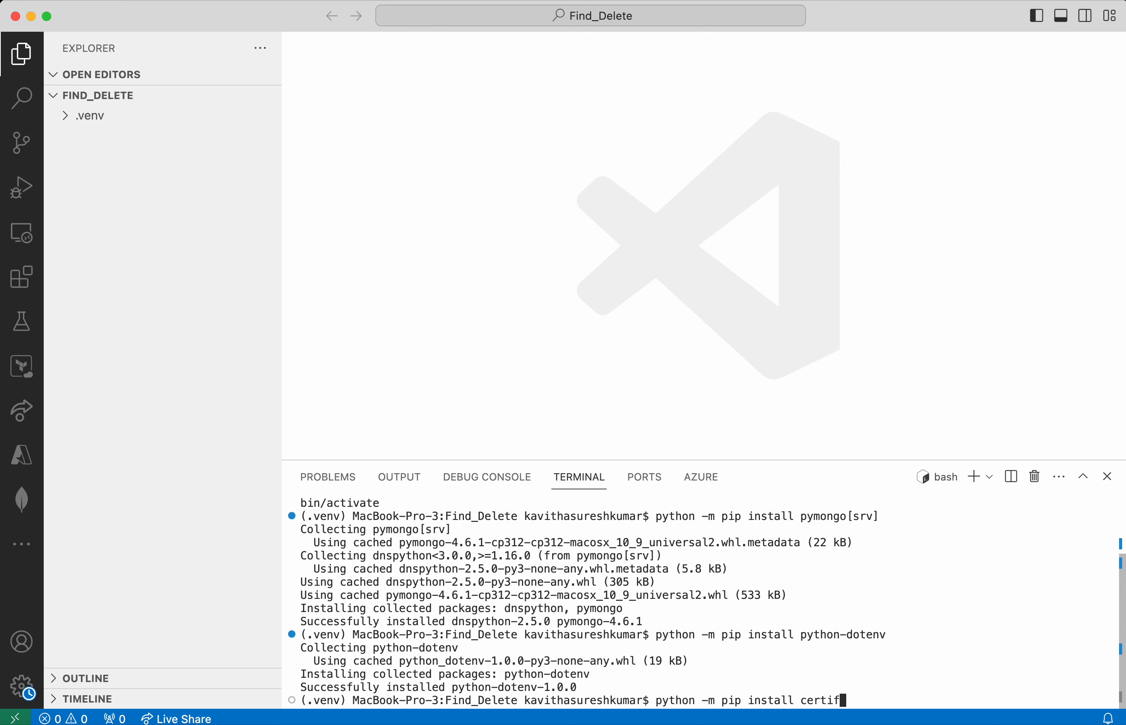
key(Enter)
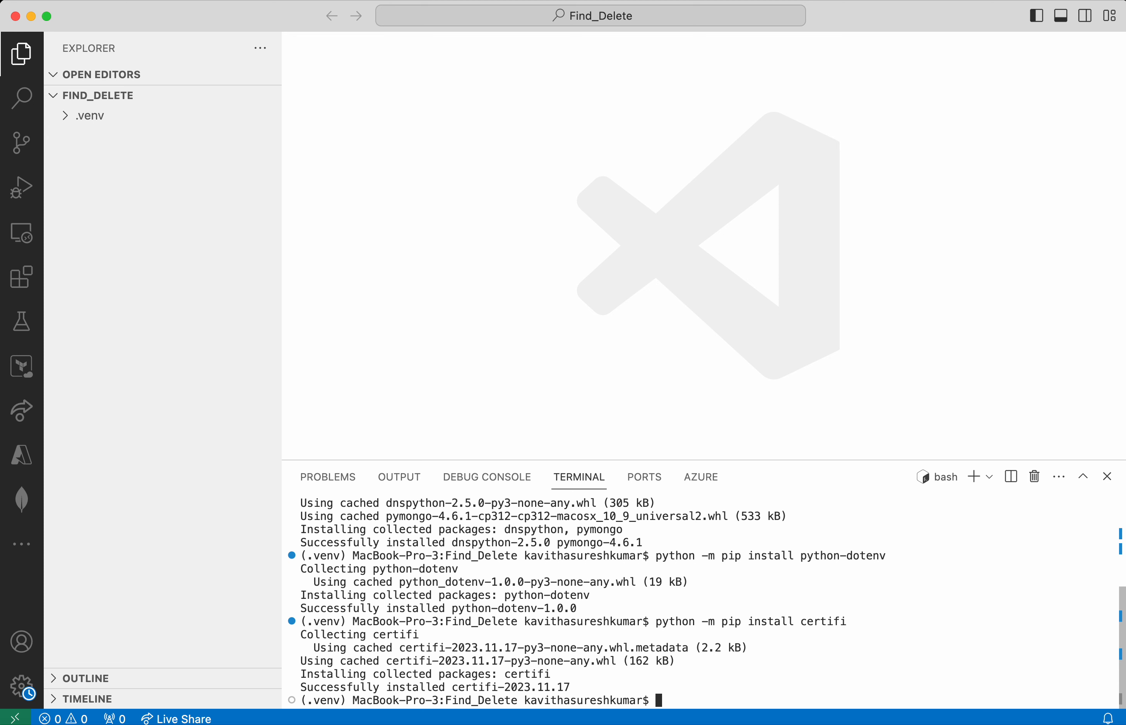
mouse_move(286, 334)
text(.)
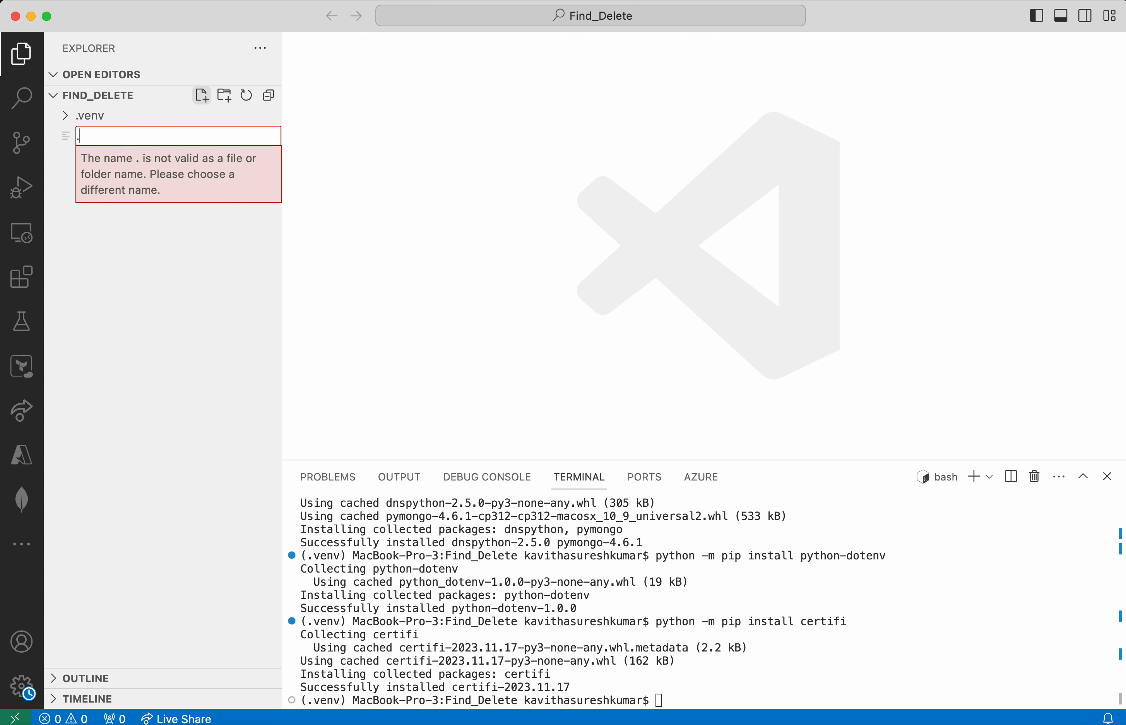
Name the new file .env and enter MONGODB_URI=" on its first line
text(env)
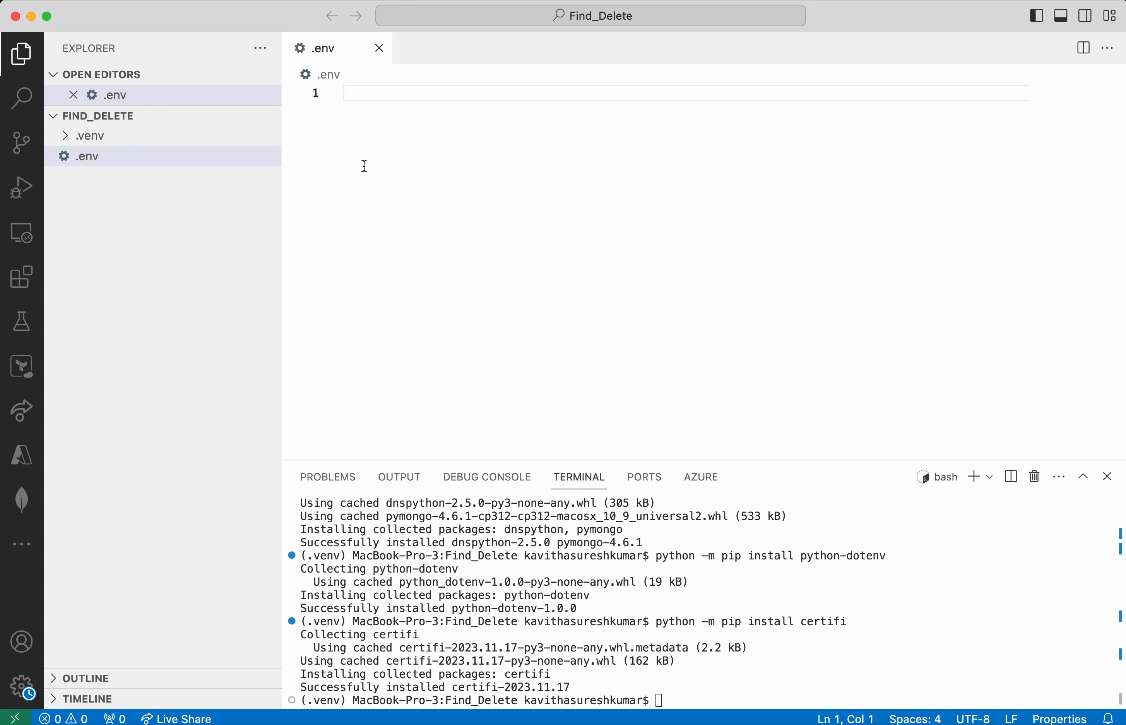
text(MONGO)
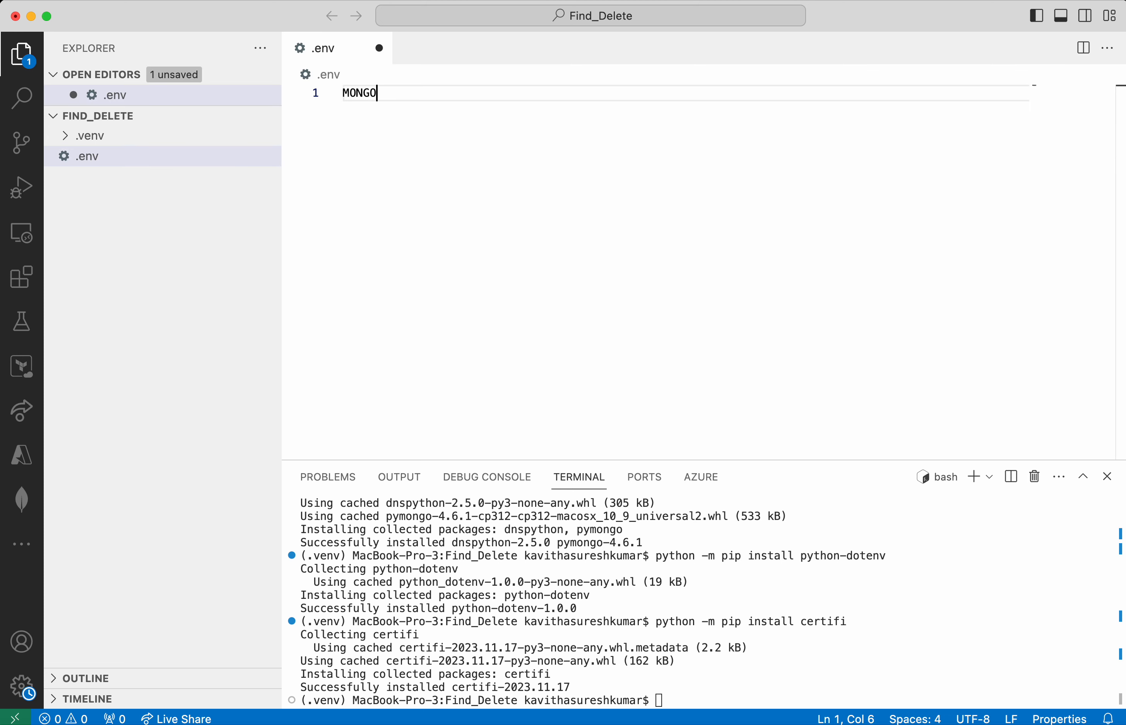
text(DB_U)
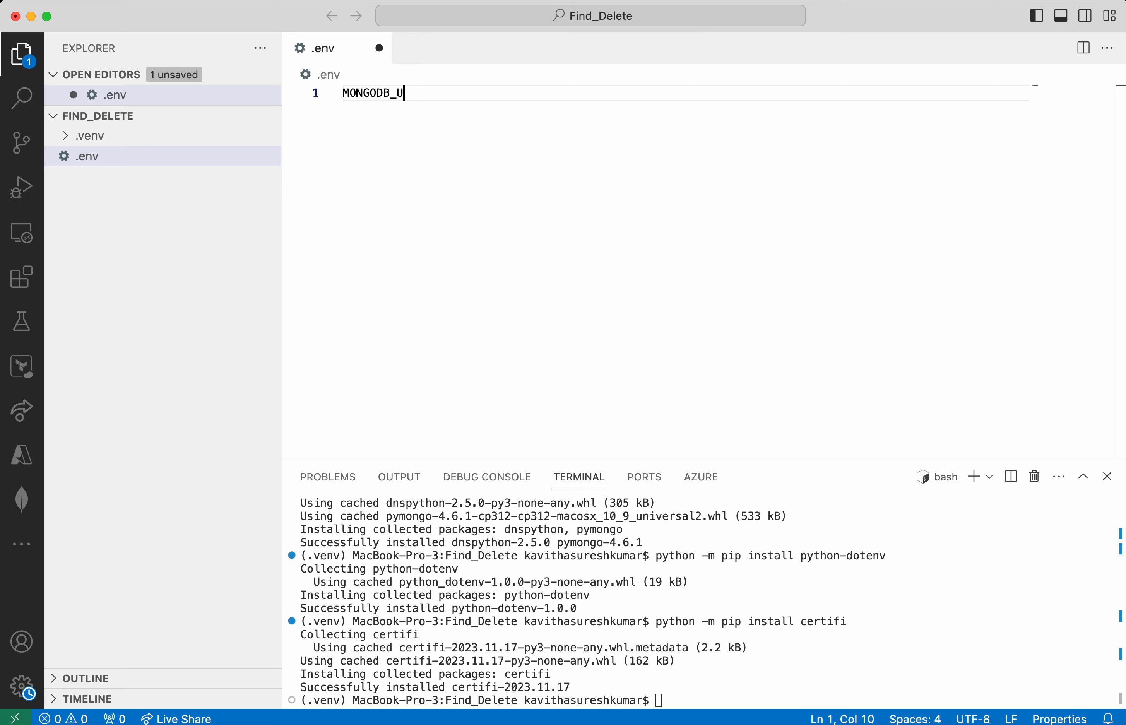
text(RI=)
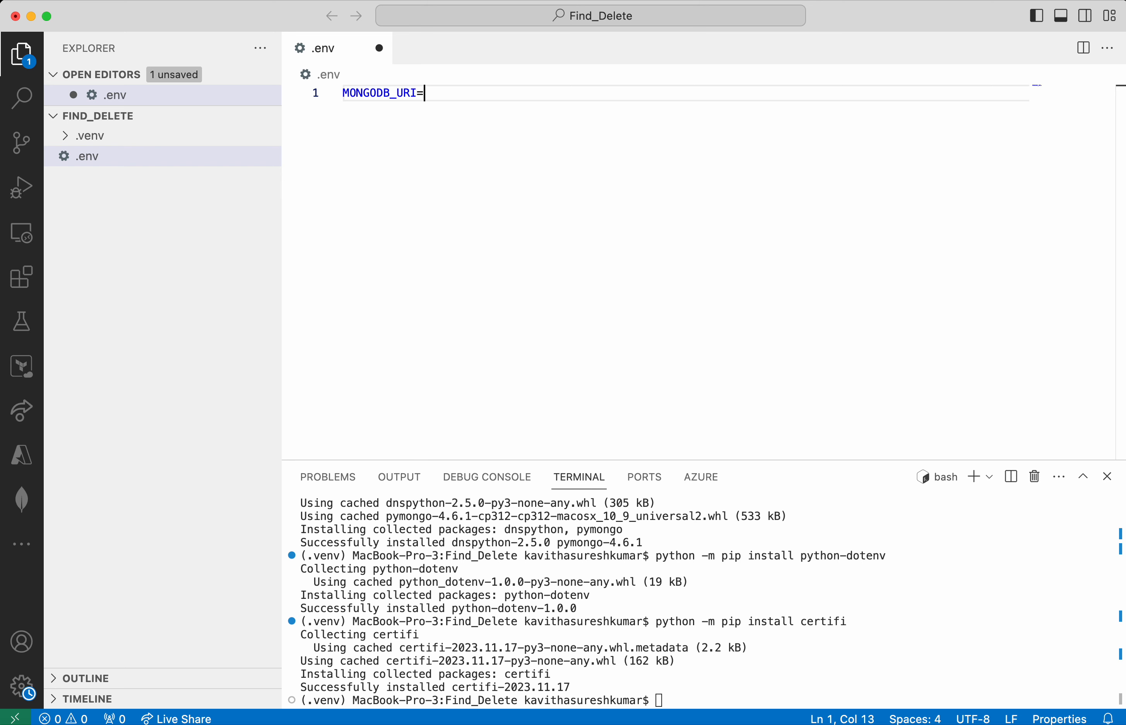
text(")
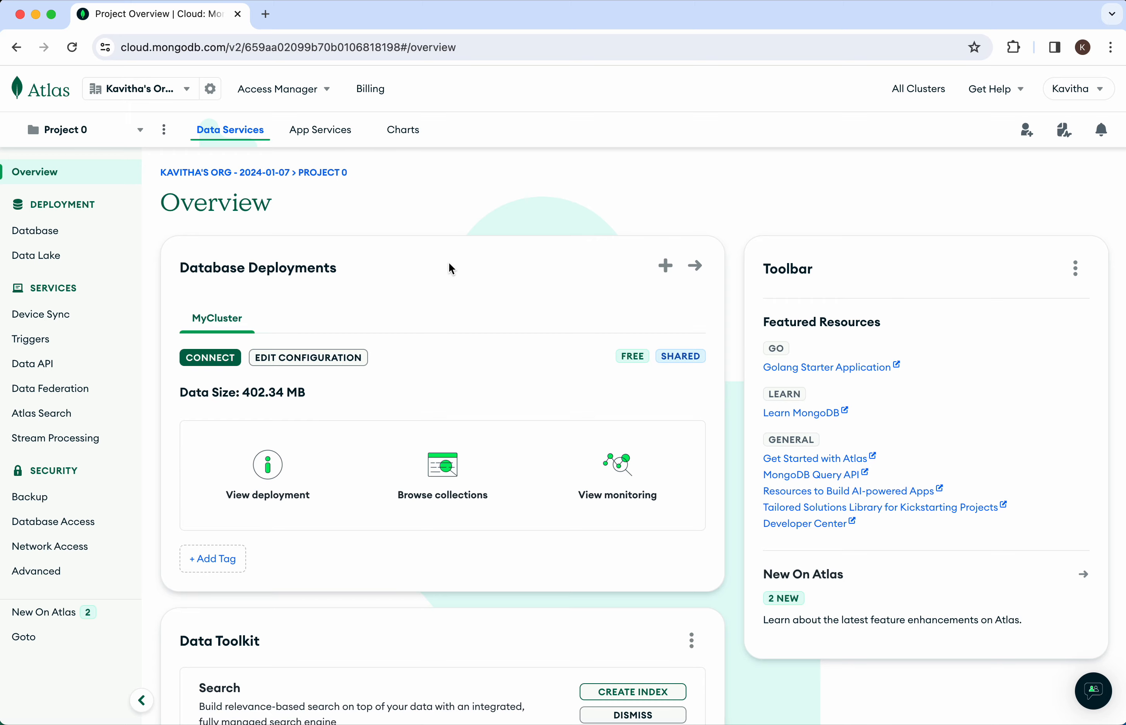
Choose CONNECT for MyCluster to reach the Python driver connection string
click(210, 358)
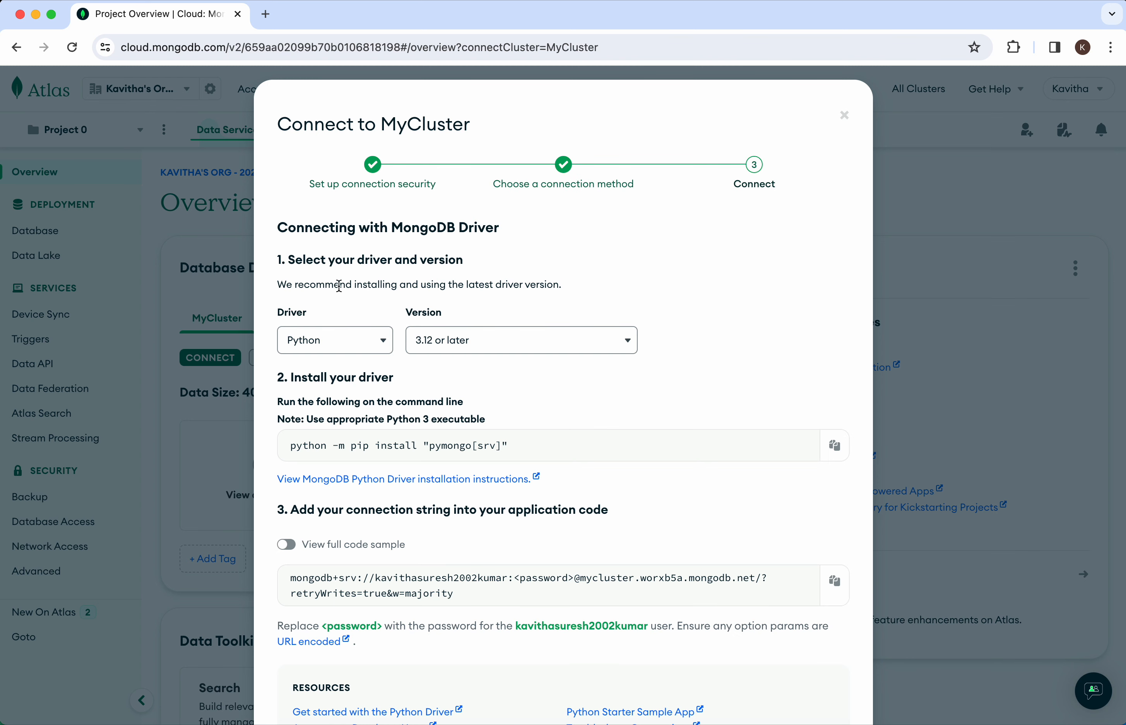
mouse_move(474, 433)
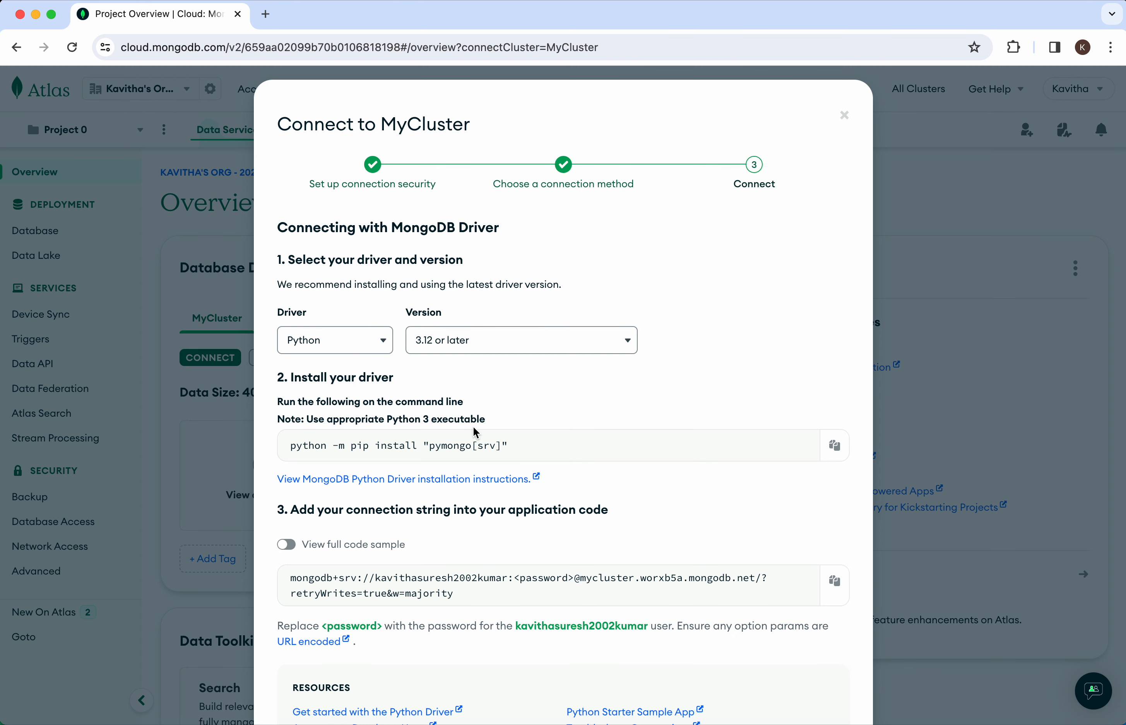
mouse_move(496, 433)
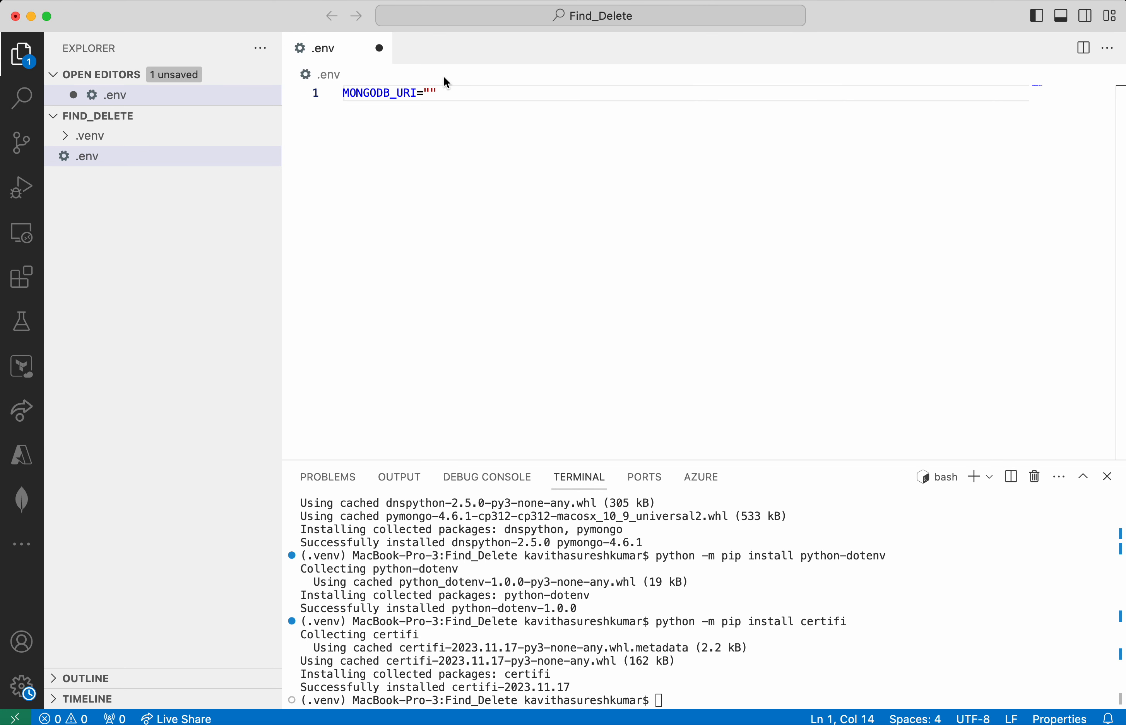
Paste the mongodb+srv MyCluster connection string with <password> placeholder as the MONGODB_URI value
text(mongodb+srv://kavithasuresh2002kumar:<password>@mycluster.worxb5a.mongodb.net/?retryWrites=true&w=majority)
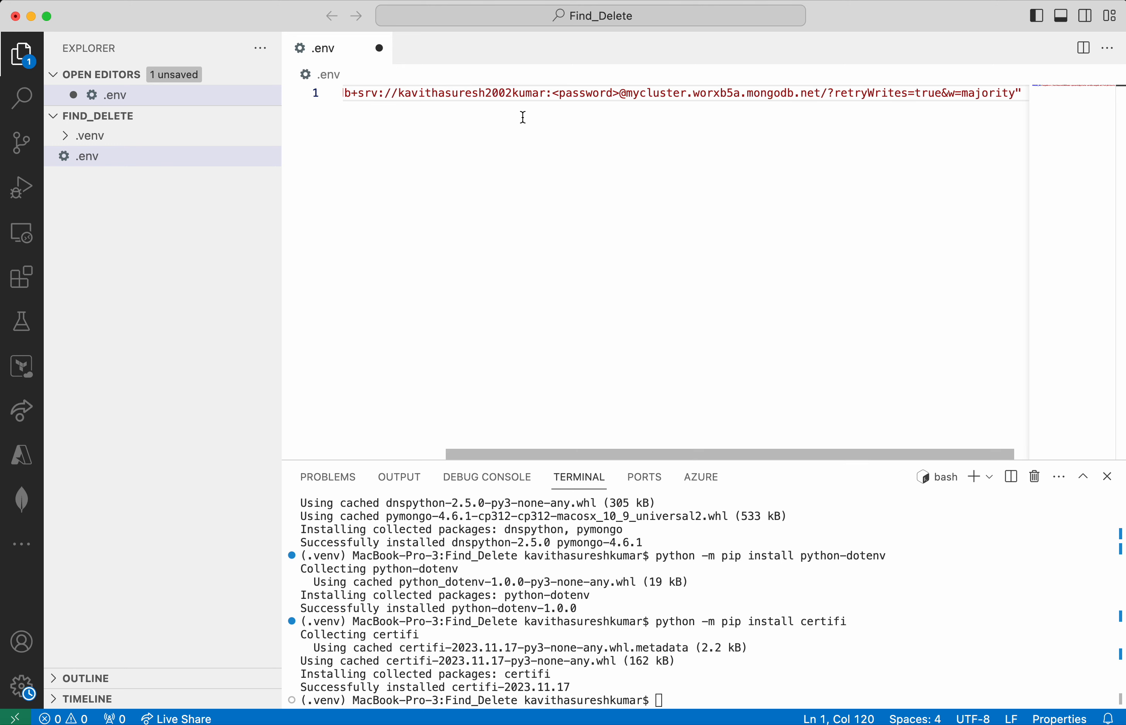
mouse_move(571, 140)
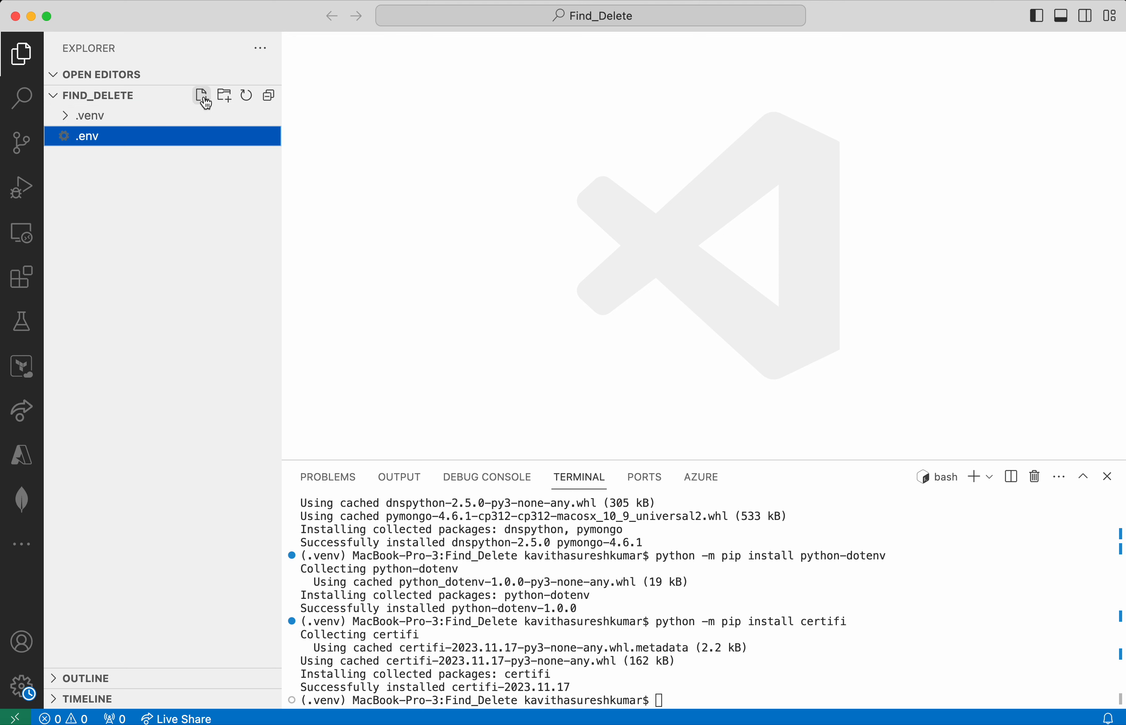
Add a new file named find_and_delete.py to the Find_Delete project
click(203, 95)
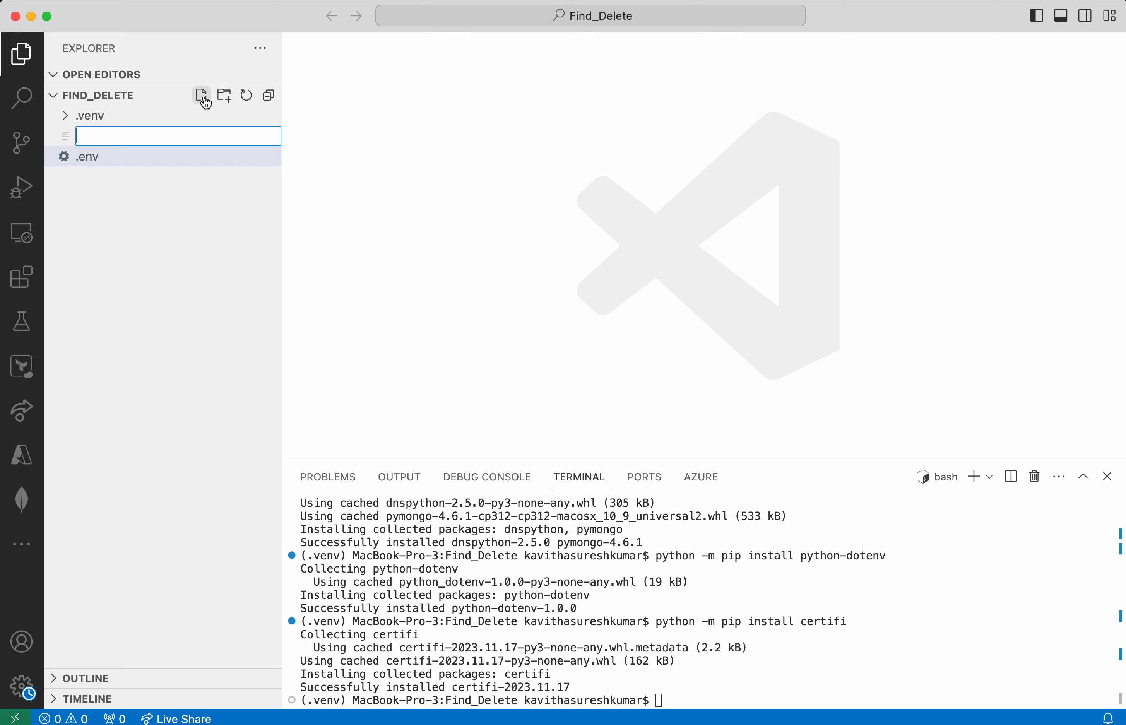
text(find)
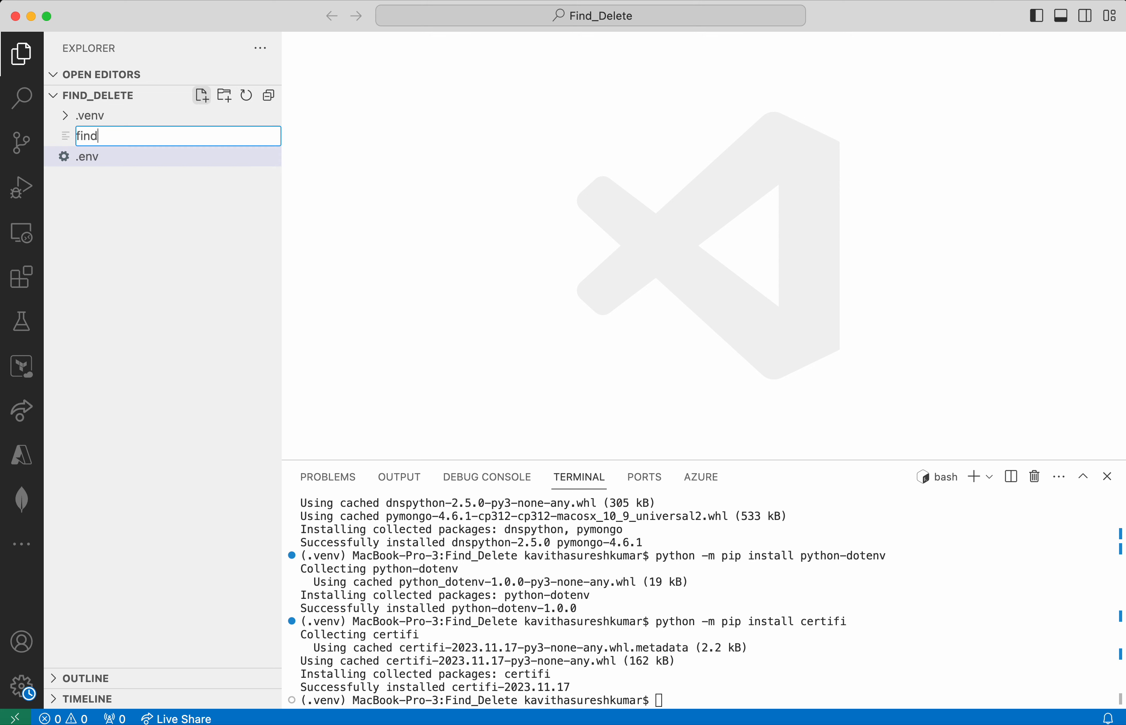
text(_and)
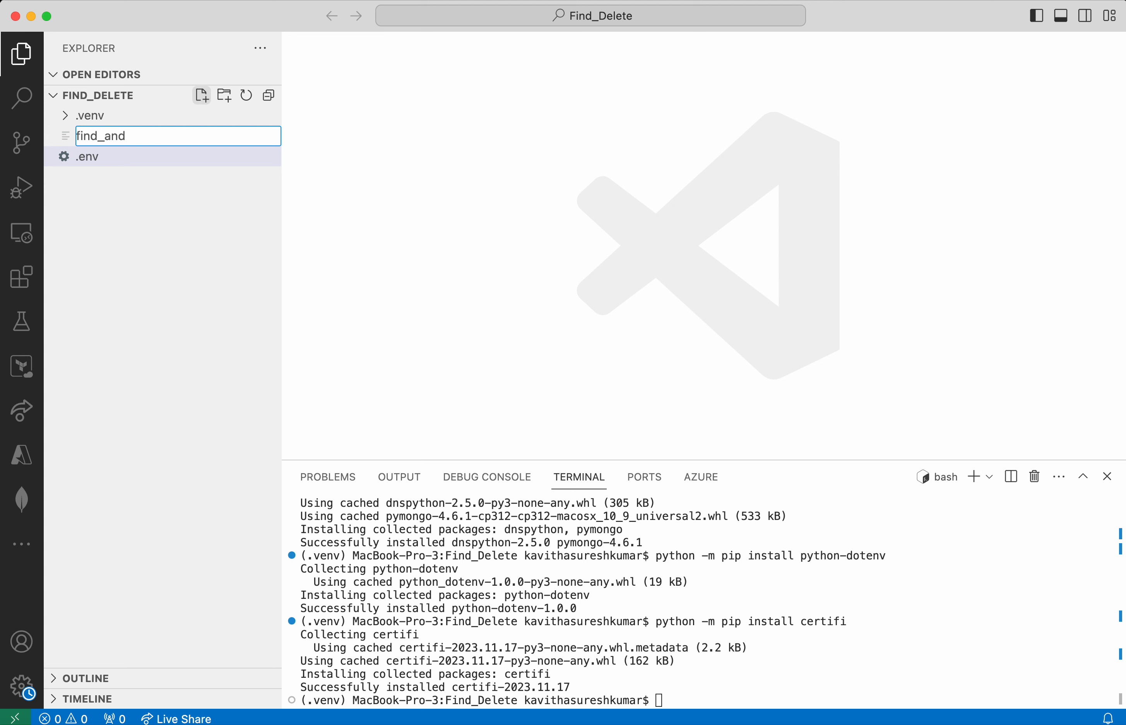
text(_delete)
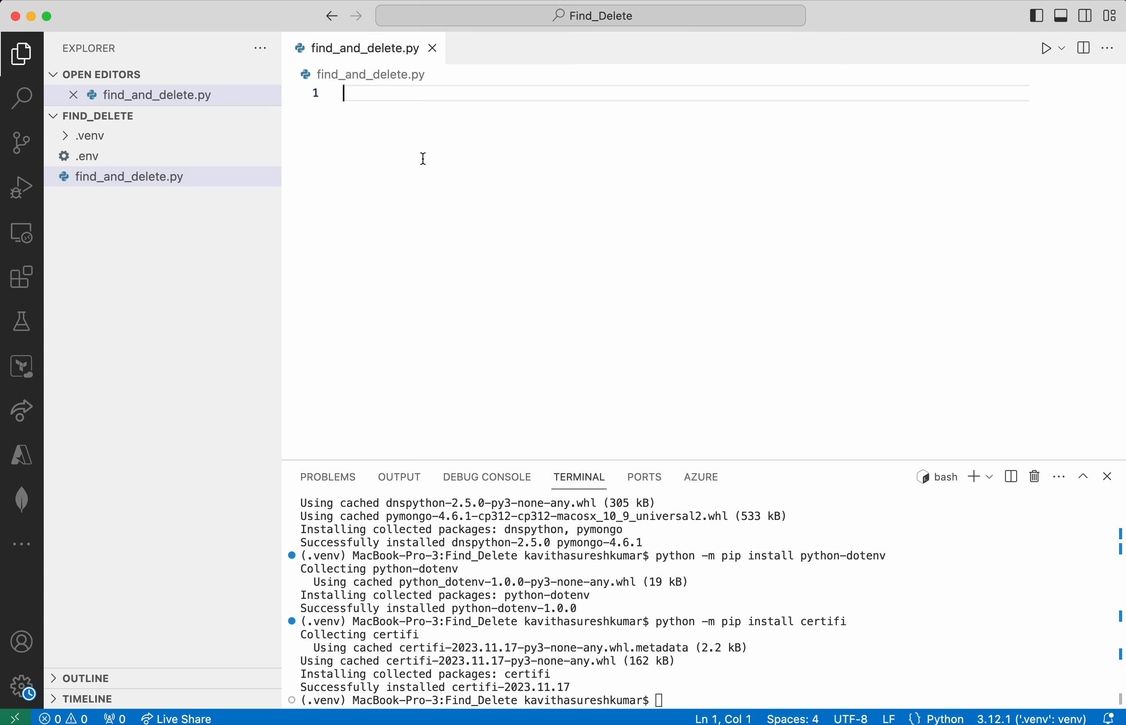
Import os, certifi, pprint, MongoClient from pymongo and load_dotenv from dotenv
text(import os)
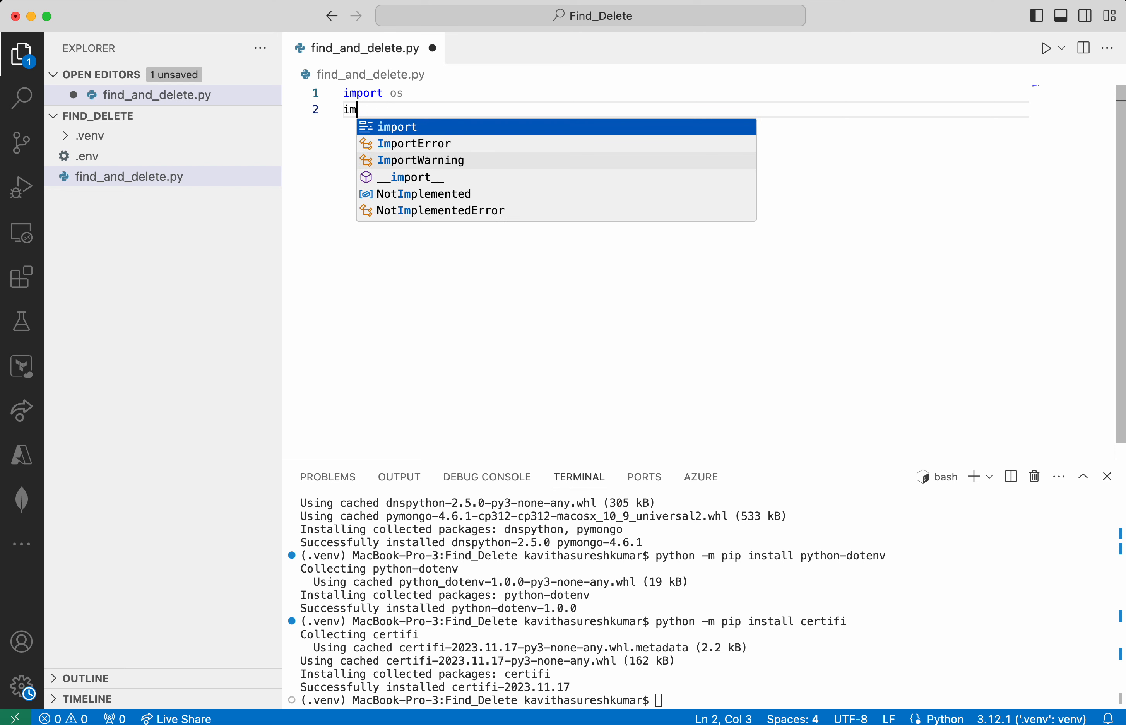
text(port)
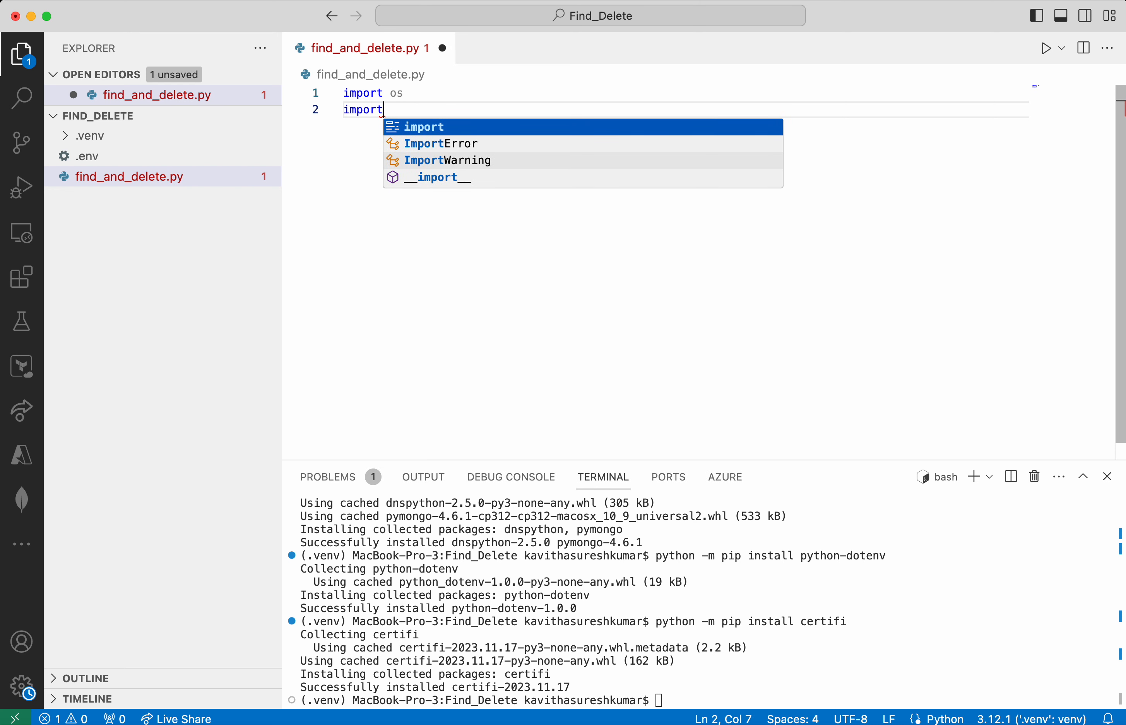
text(certifi)
text(im)
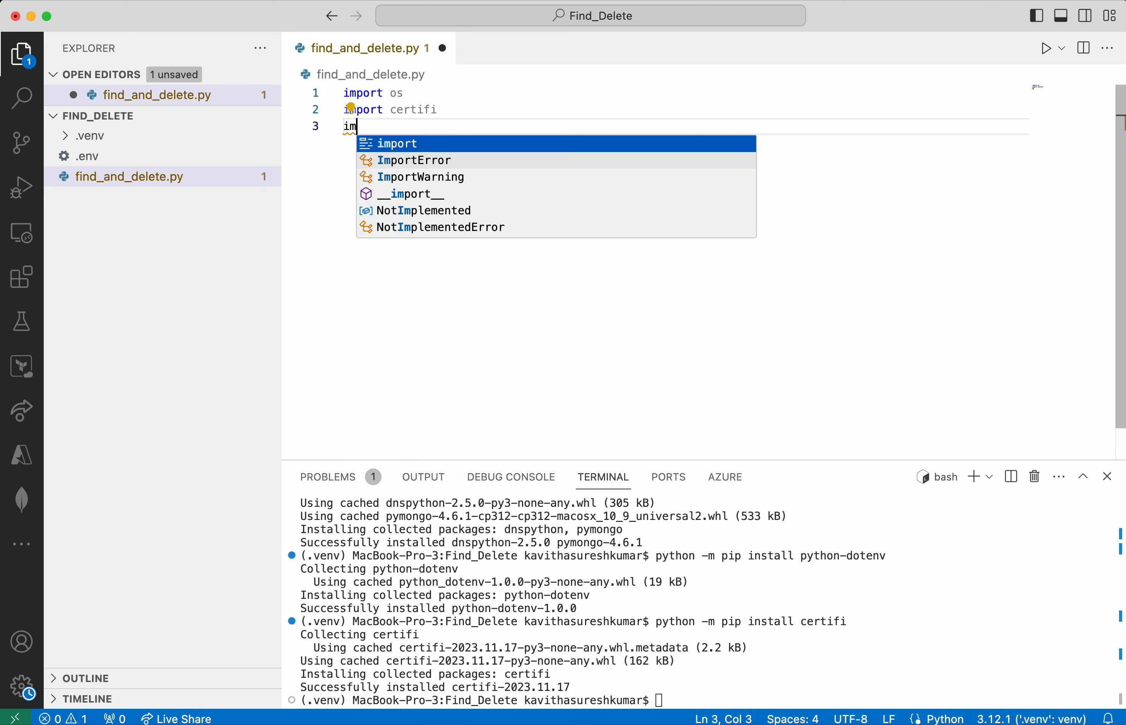
text(port pp)
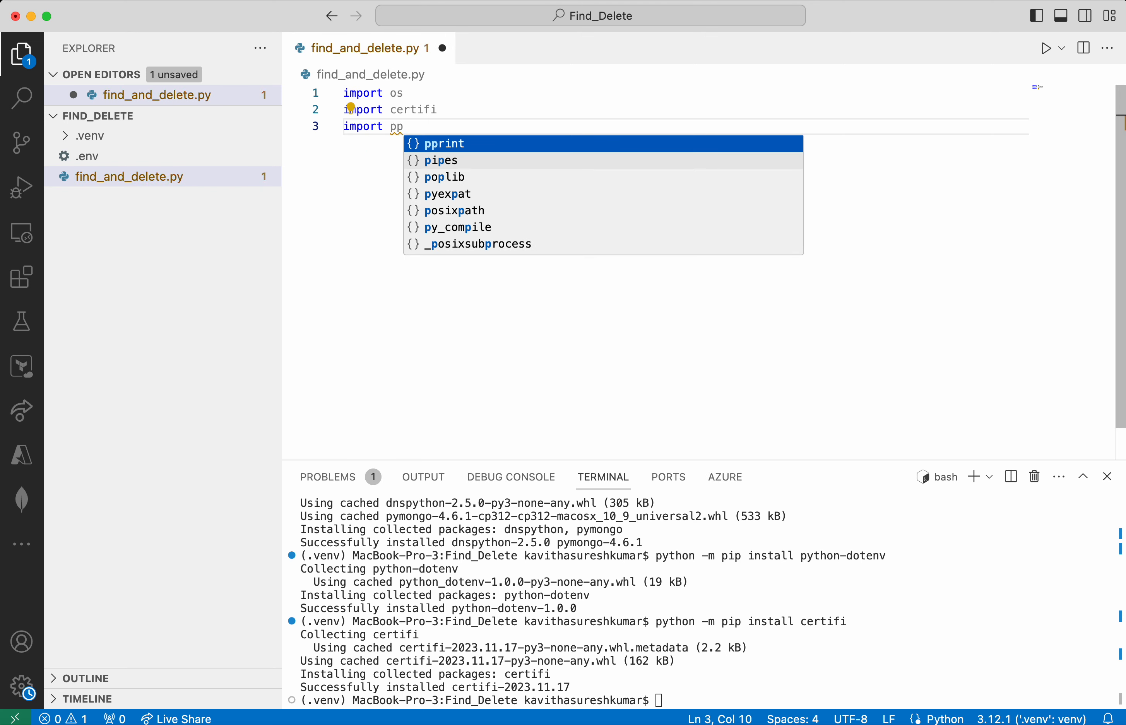
key(Enter)
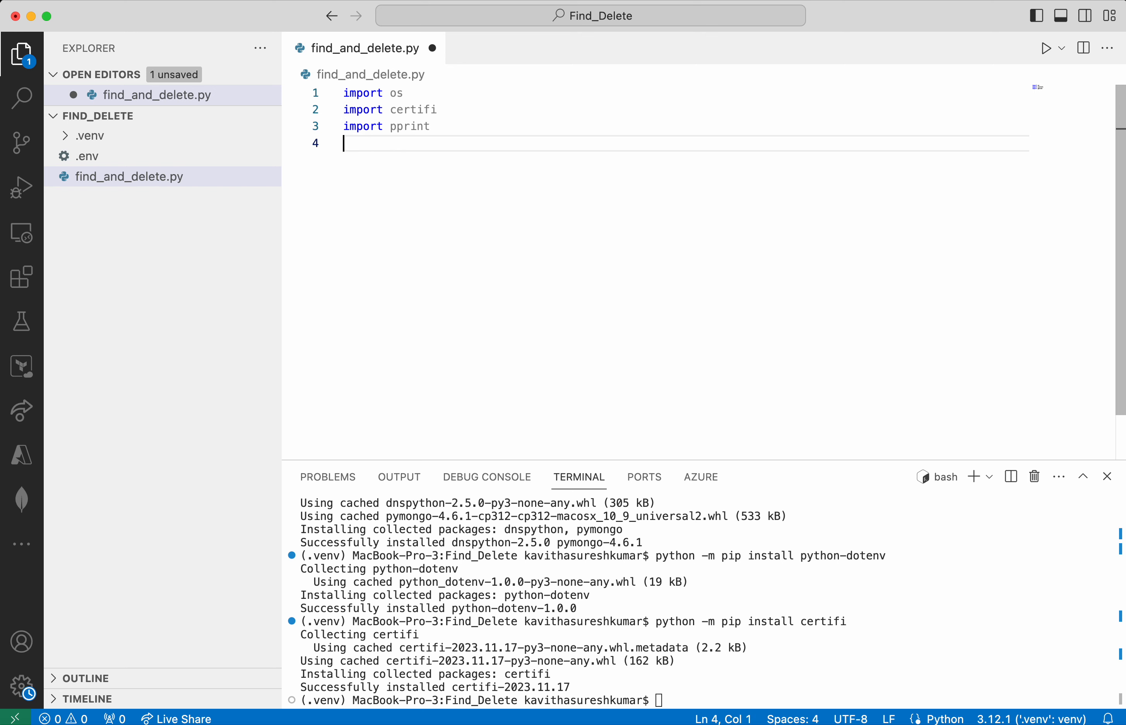
key(enter)
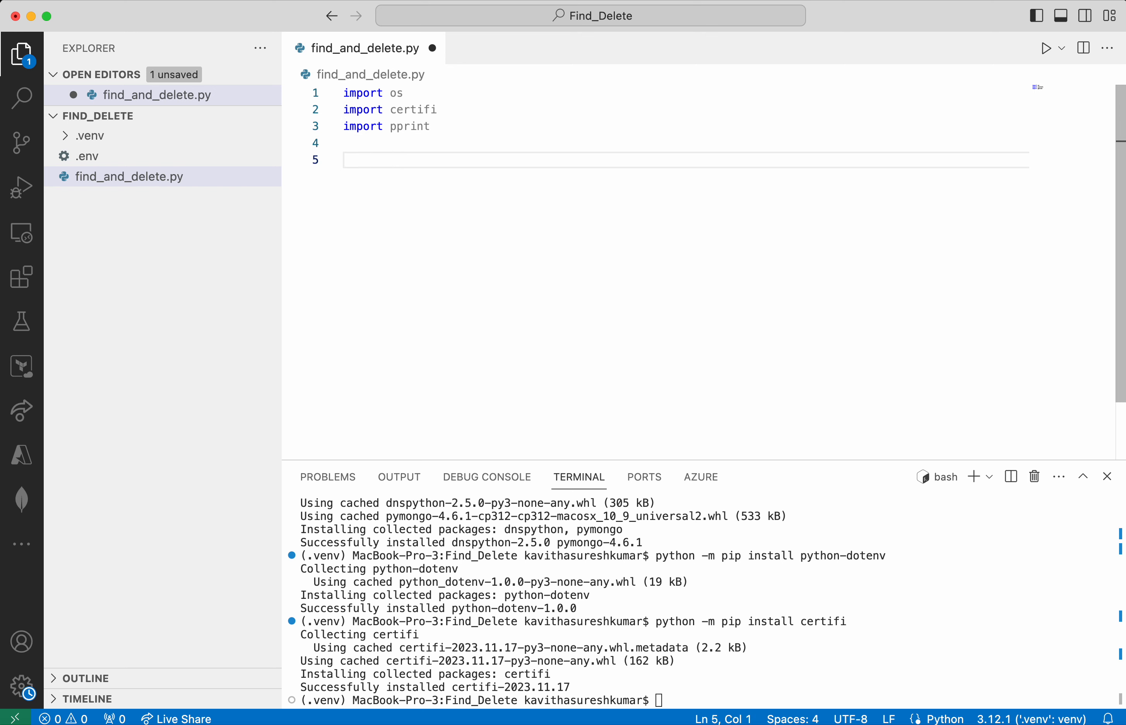
text(from pym)
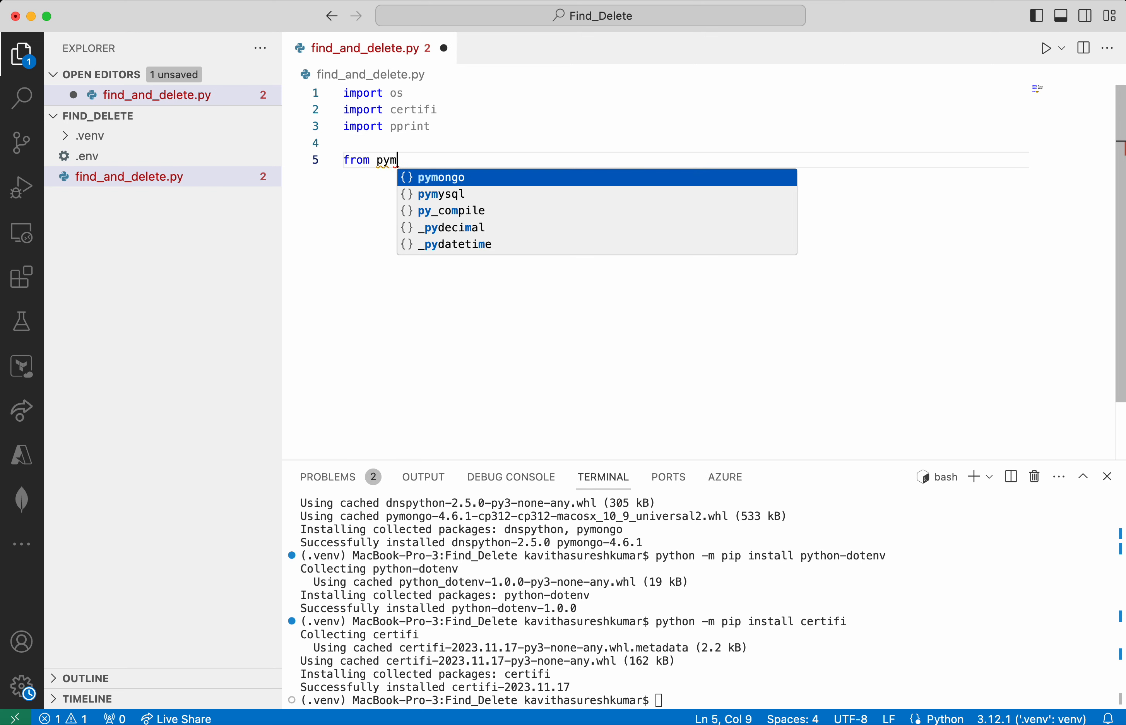
text(ongo im)
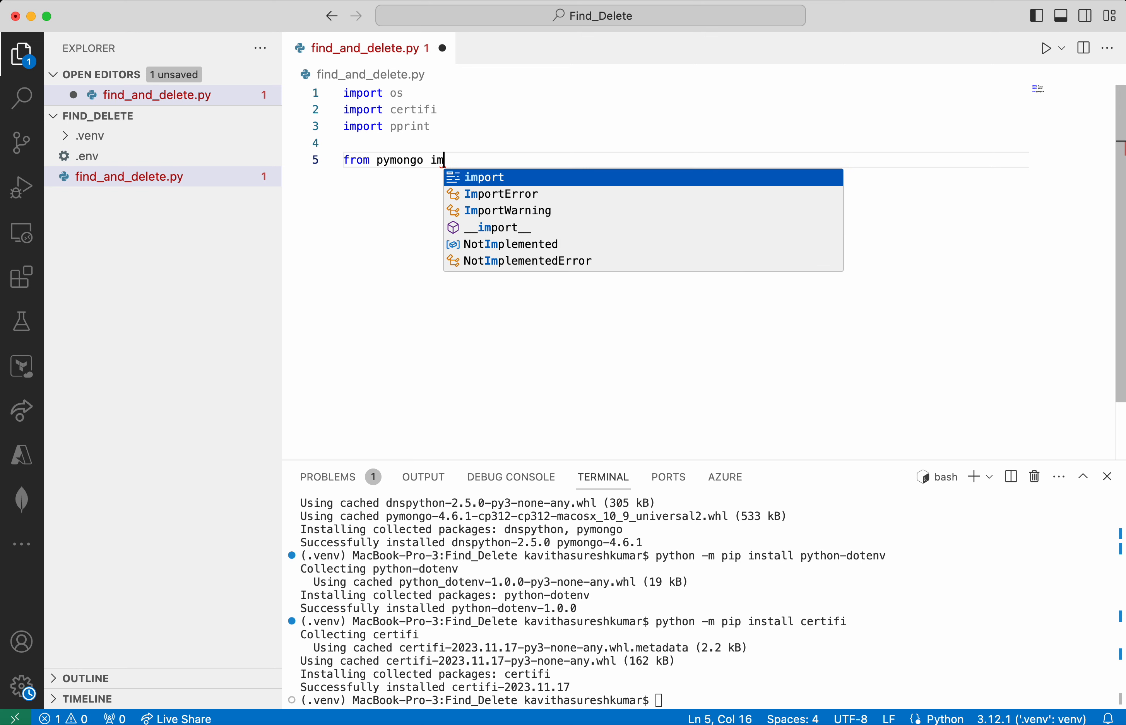
text(port MongoClien)
text(from do)
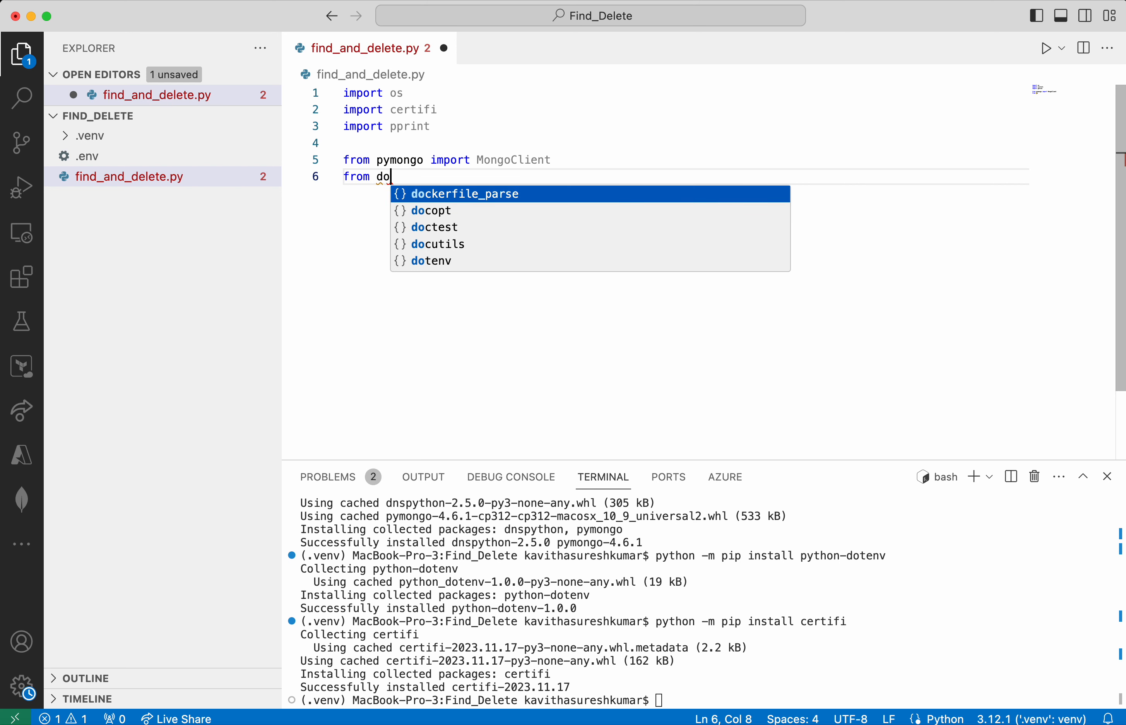
text(tenv import load_dotenv)
text(load_dotenv()
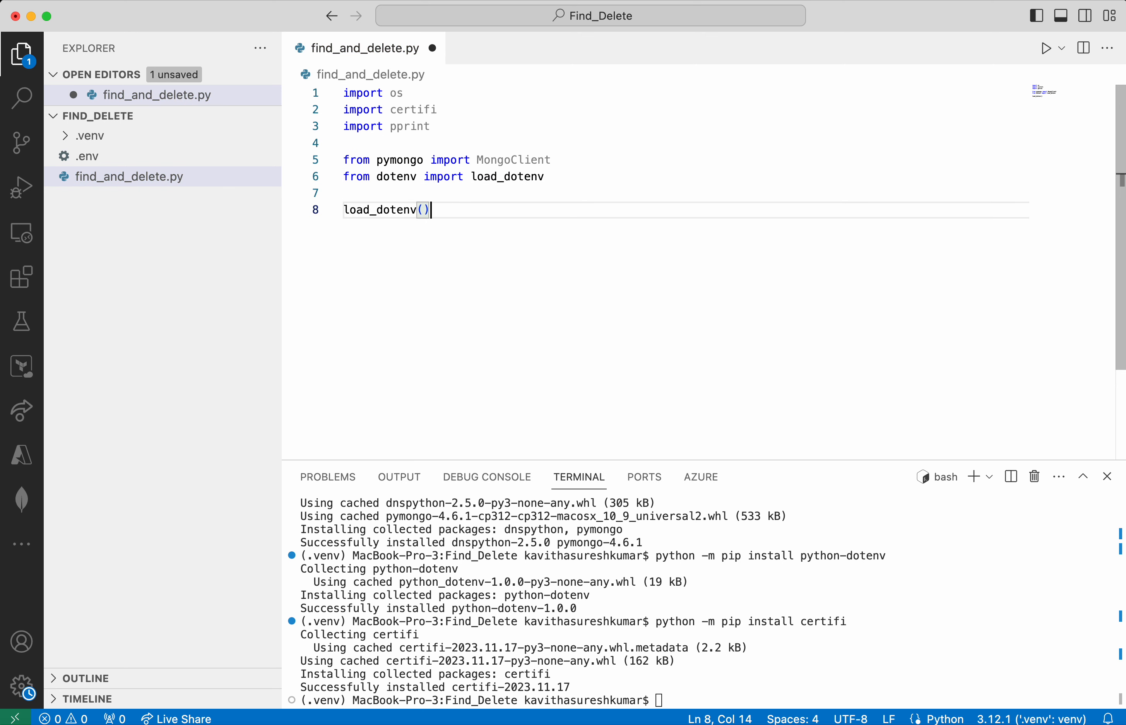
Set ca = certifi.where() and MONGO_URI = os.getenv('MONGODB_URI')
text(ca)
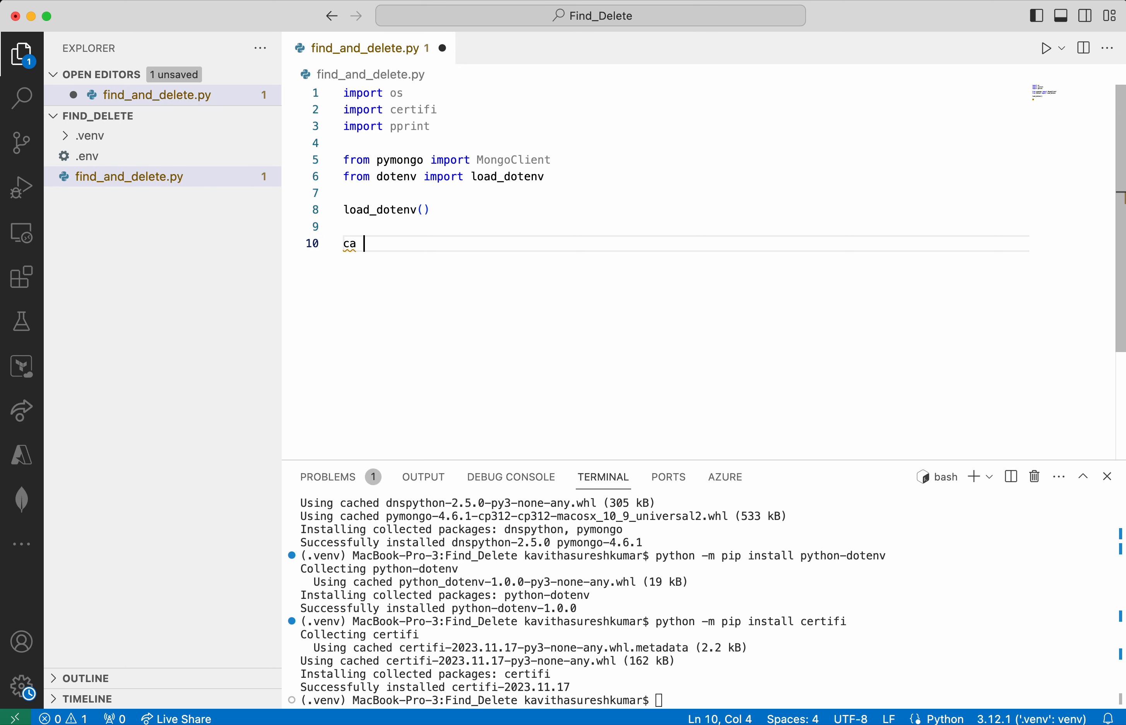
text(=)
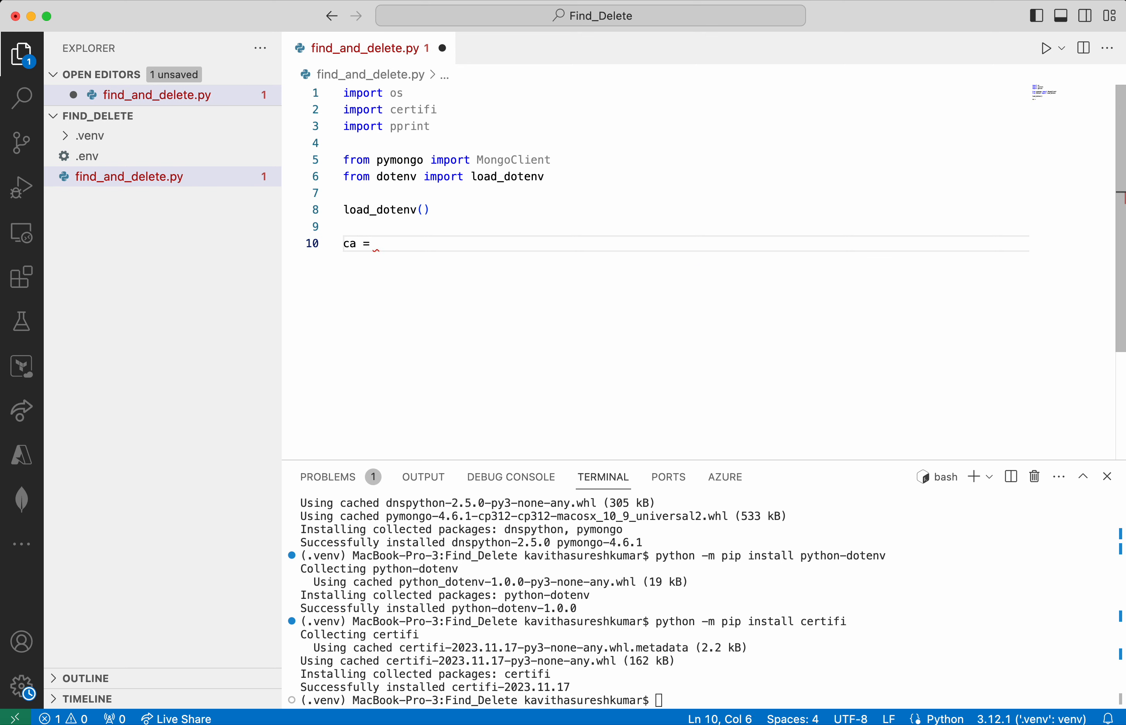
text(certifi.w)
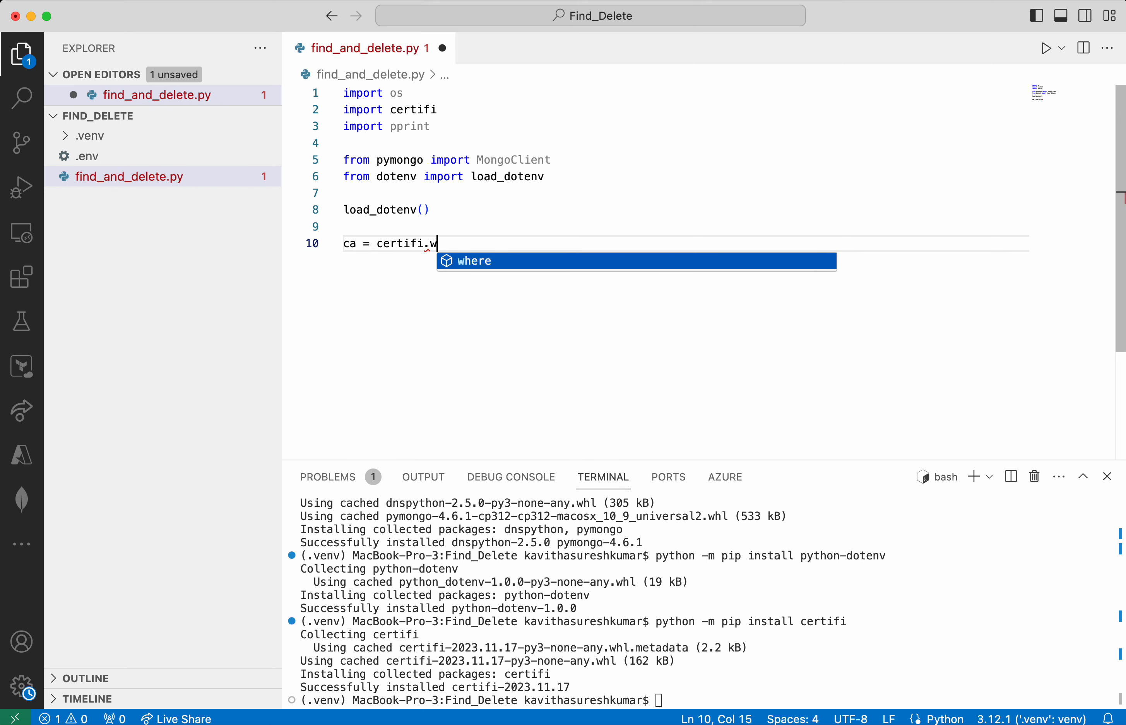
key(Enter)
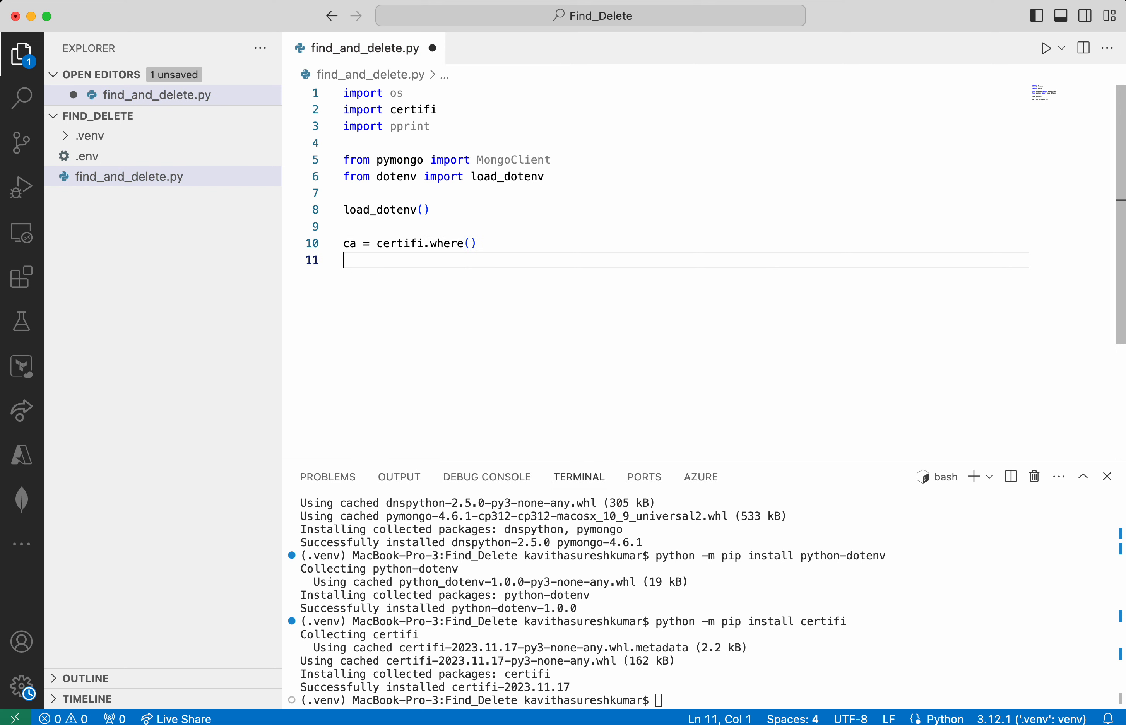
text(MON)
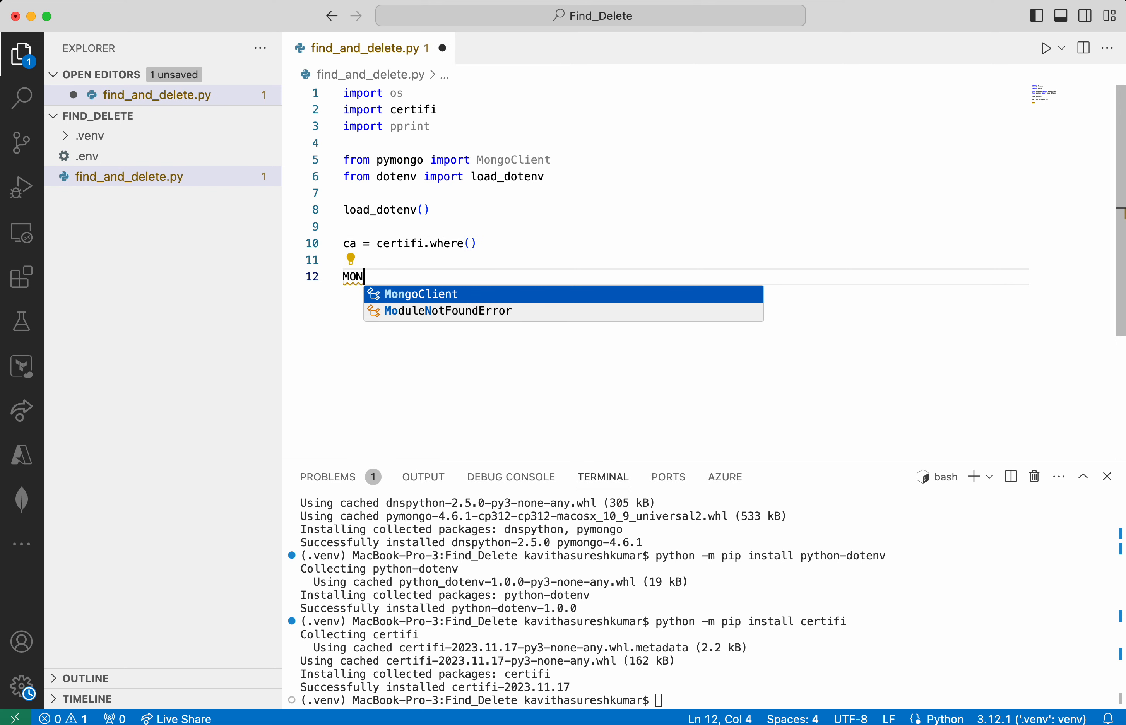
text(GO_)
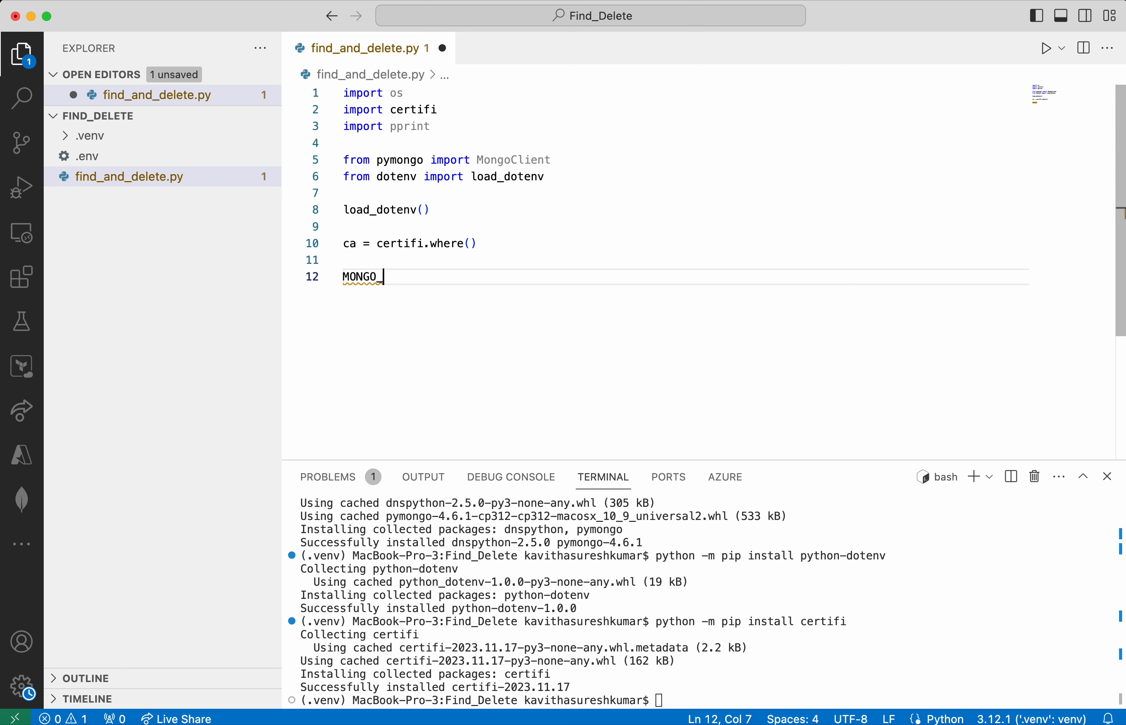
text(_URI=os)
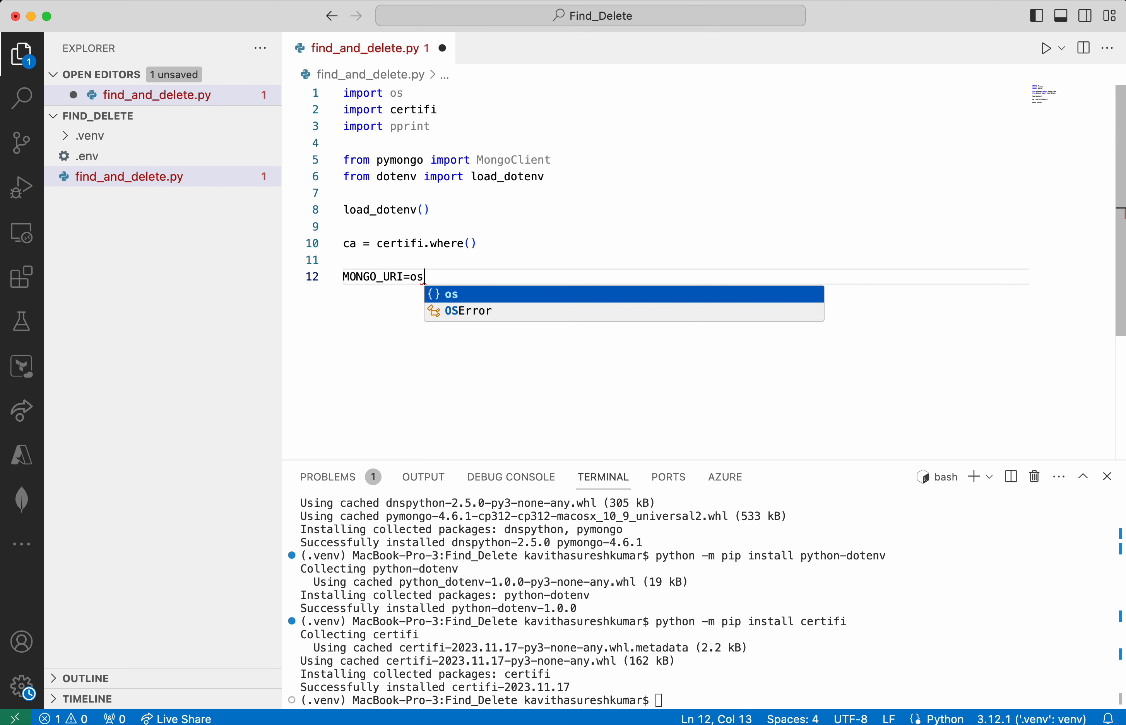
text(.getenv)
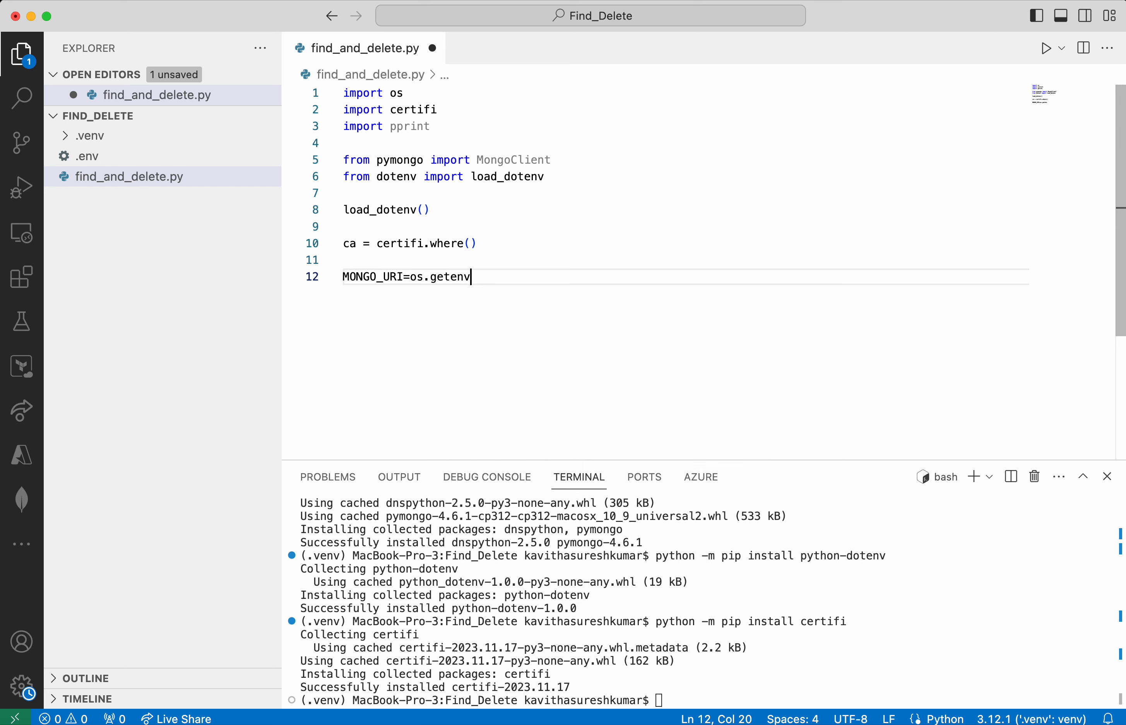
text(('MONGODB)
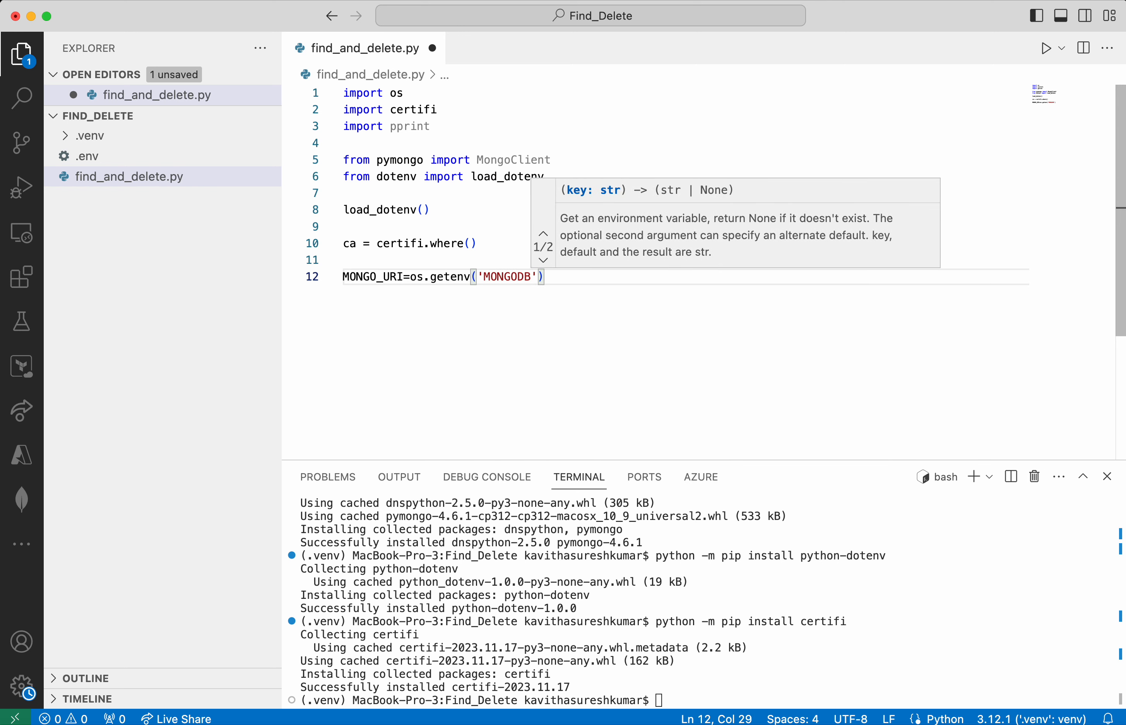
text(_URI)
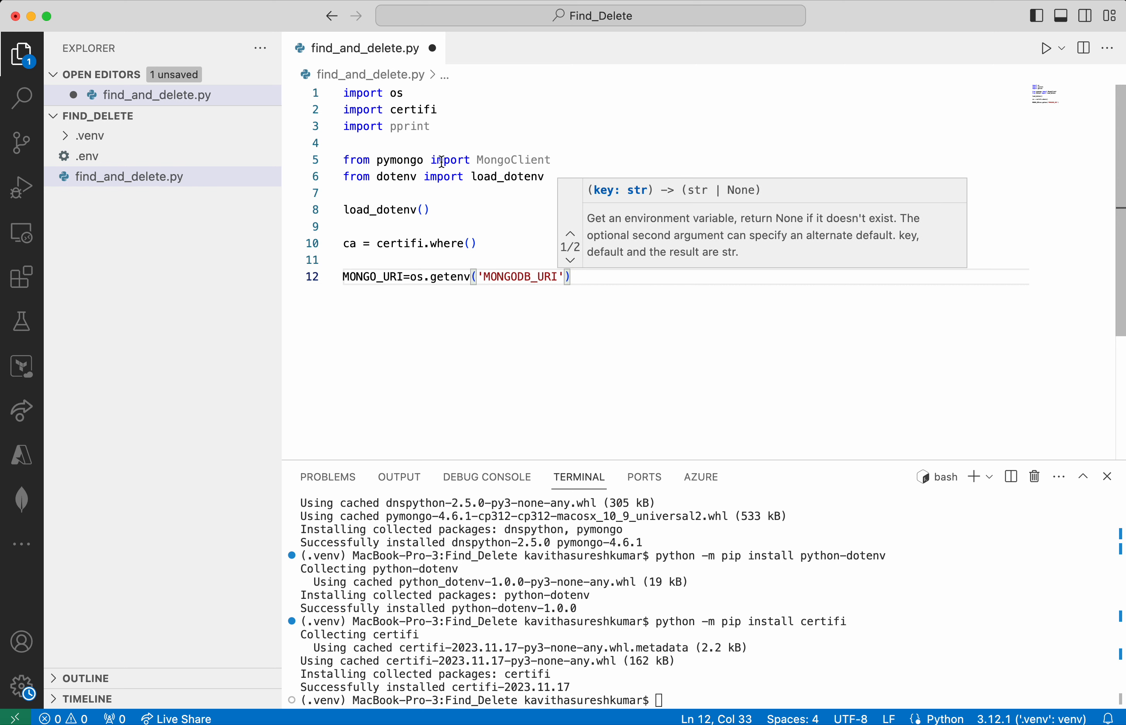
key(enter)
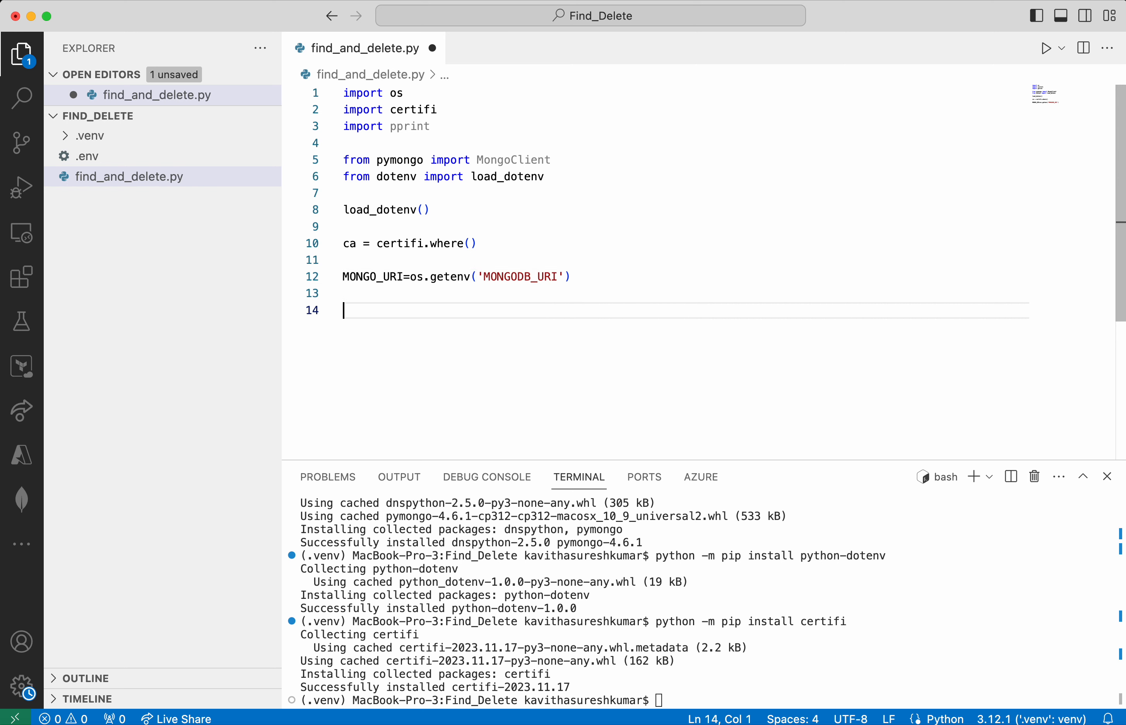
Create client = MongoClient(MONGO_URI) with ca as the certificate file argument
text(client =)
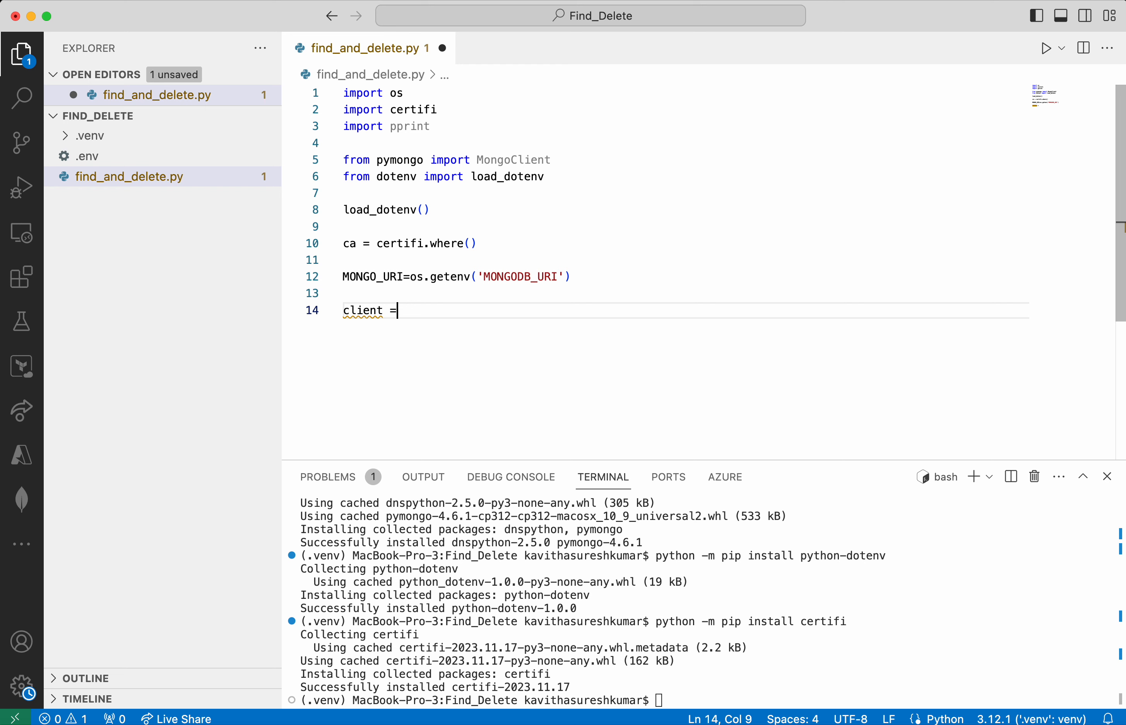
text(MongoClient)
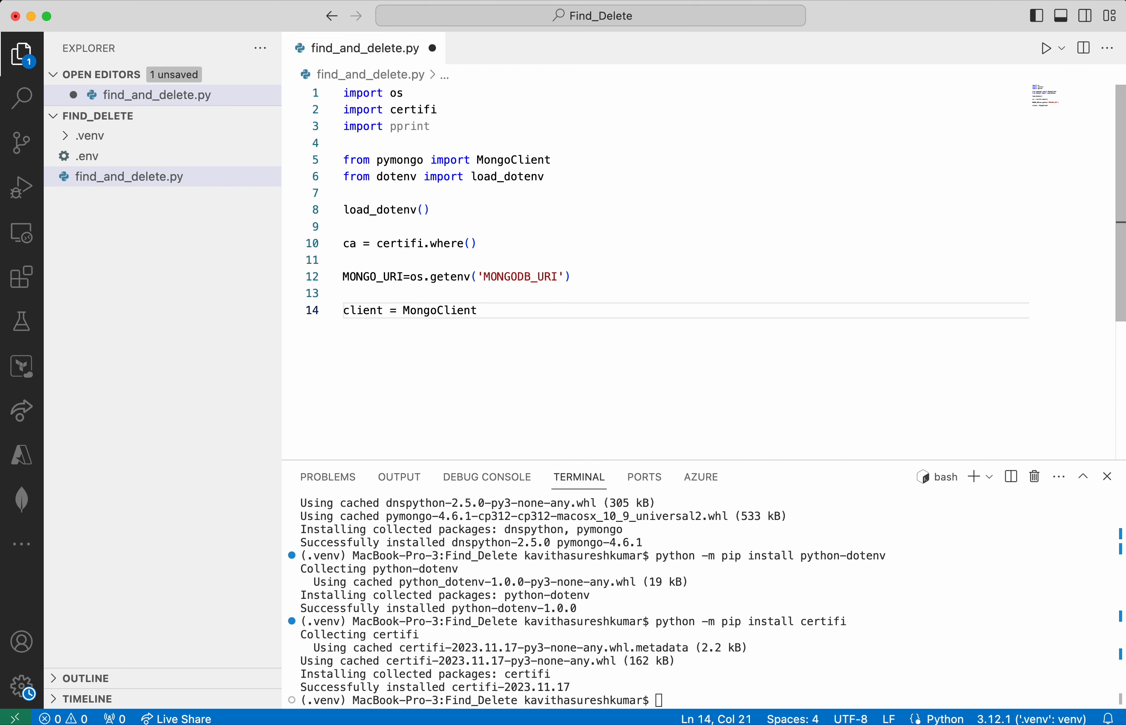
text((MONGO_URI, tlsCAFile=ca)
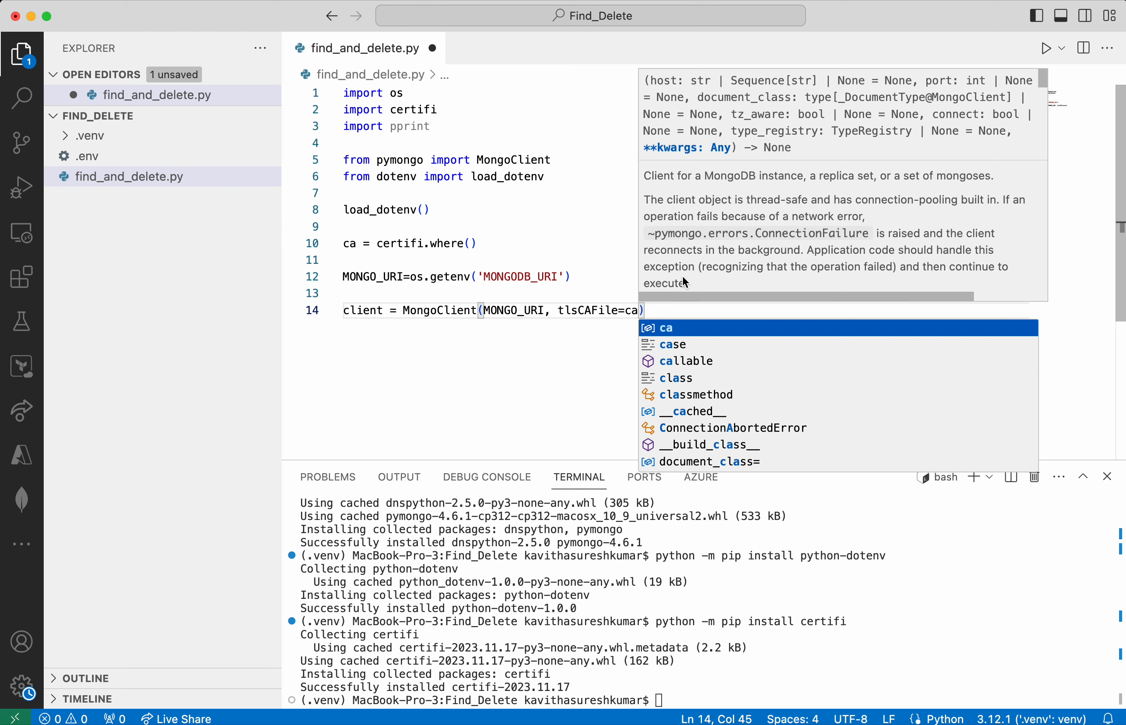
key(enter)
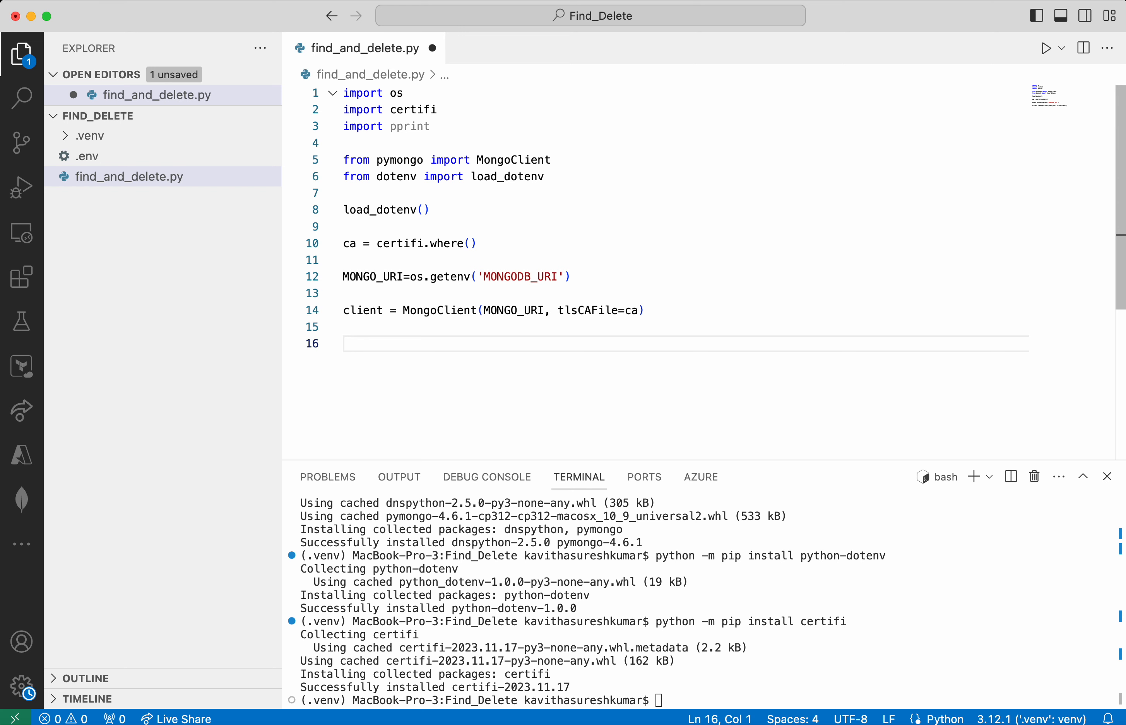
Define univ_db = client.University and students_coll = univ_db.students
text(univ_db)
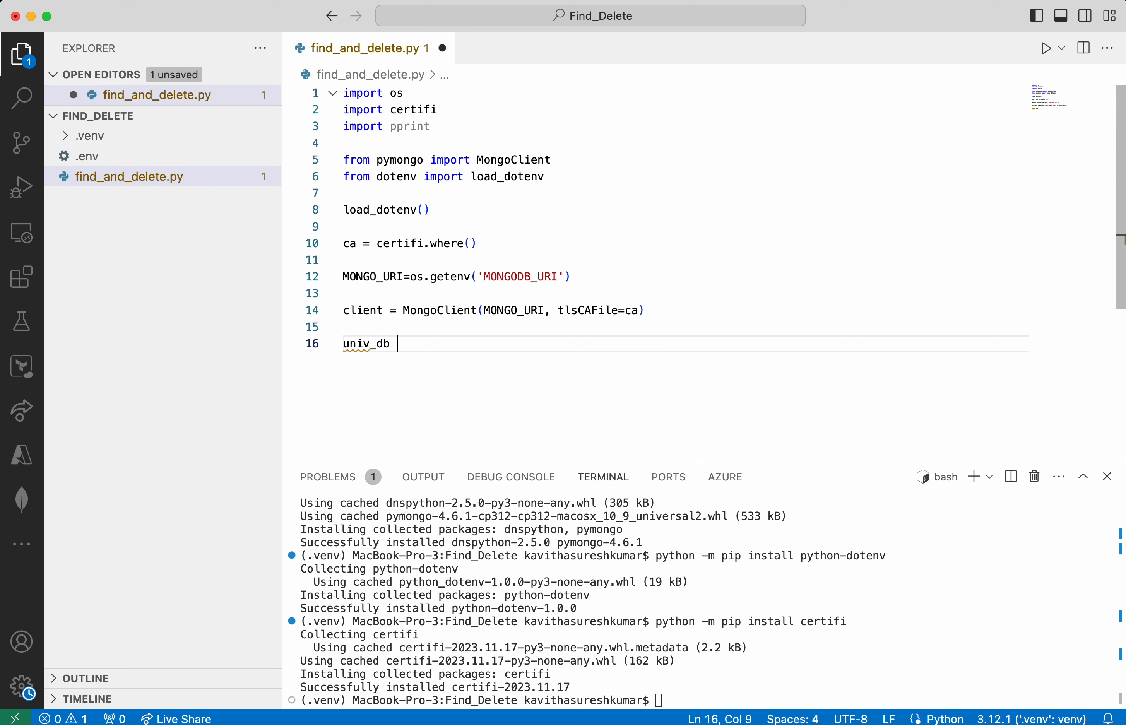
text(= cli)
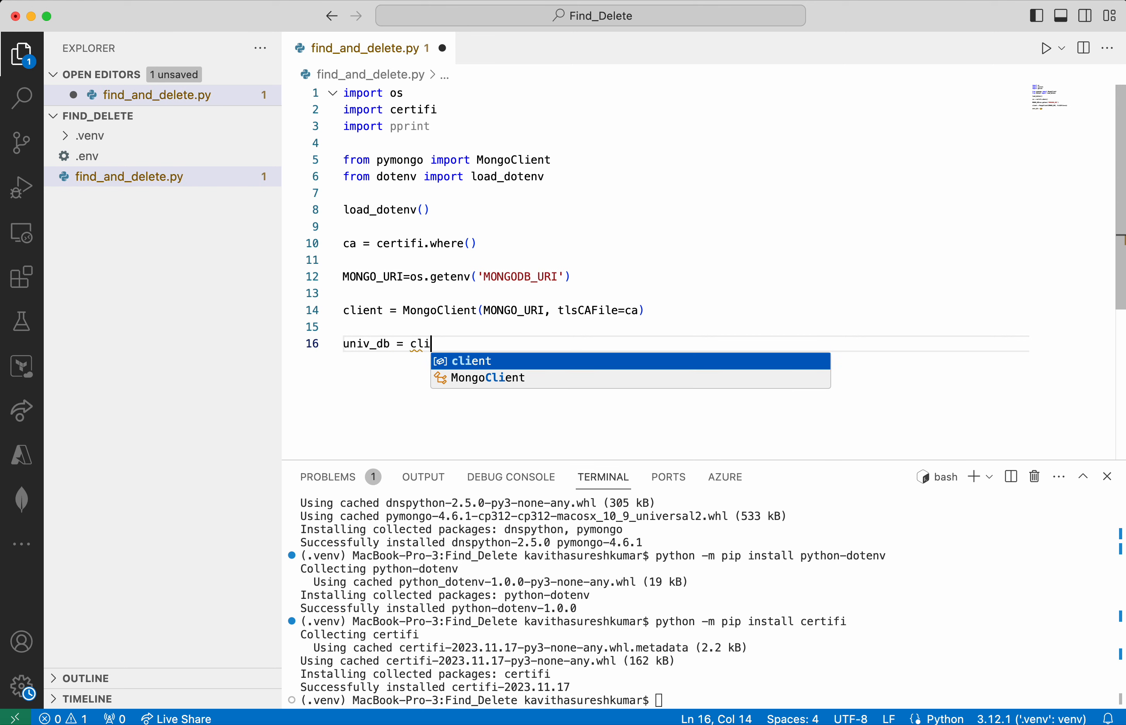
text(ent.U)
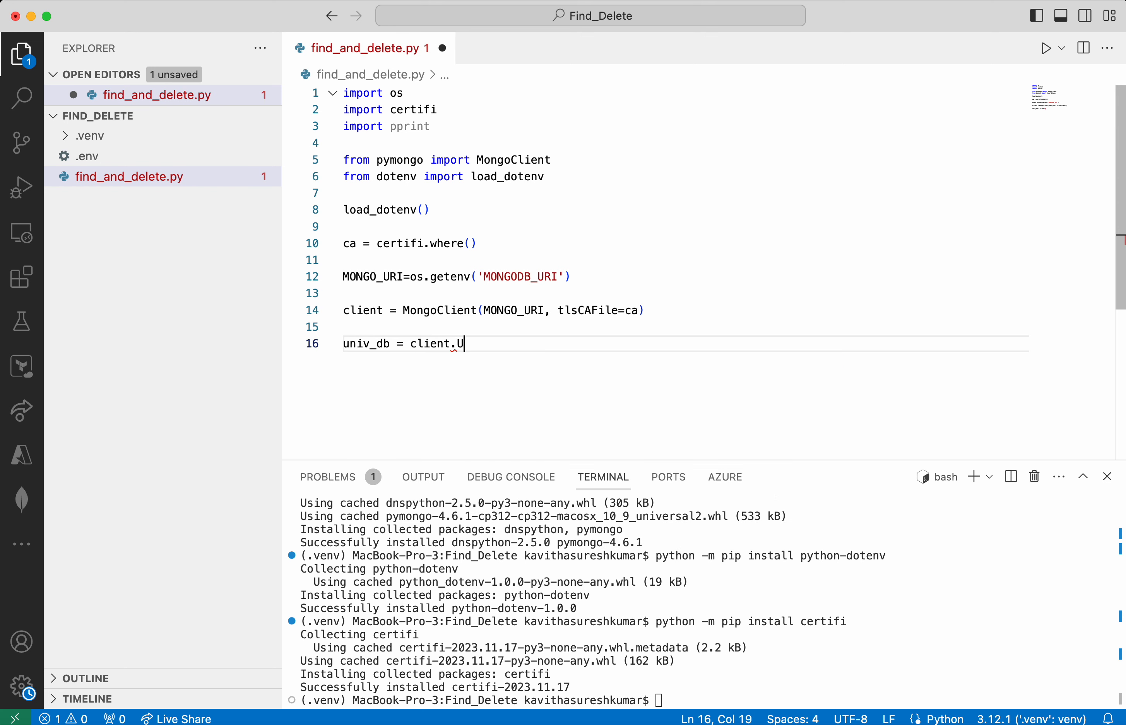
text(niversity)
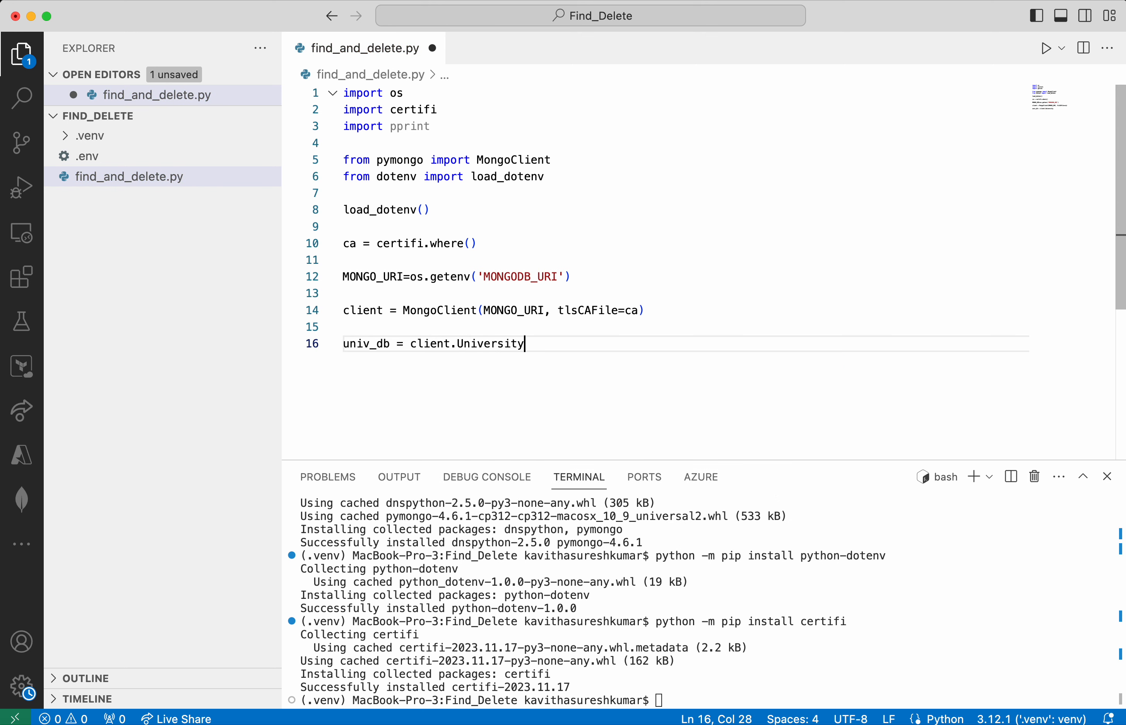
text(students_coll =)
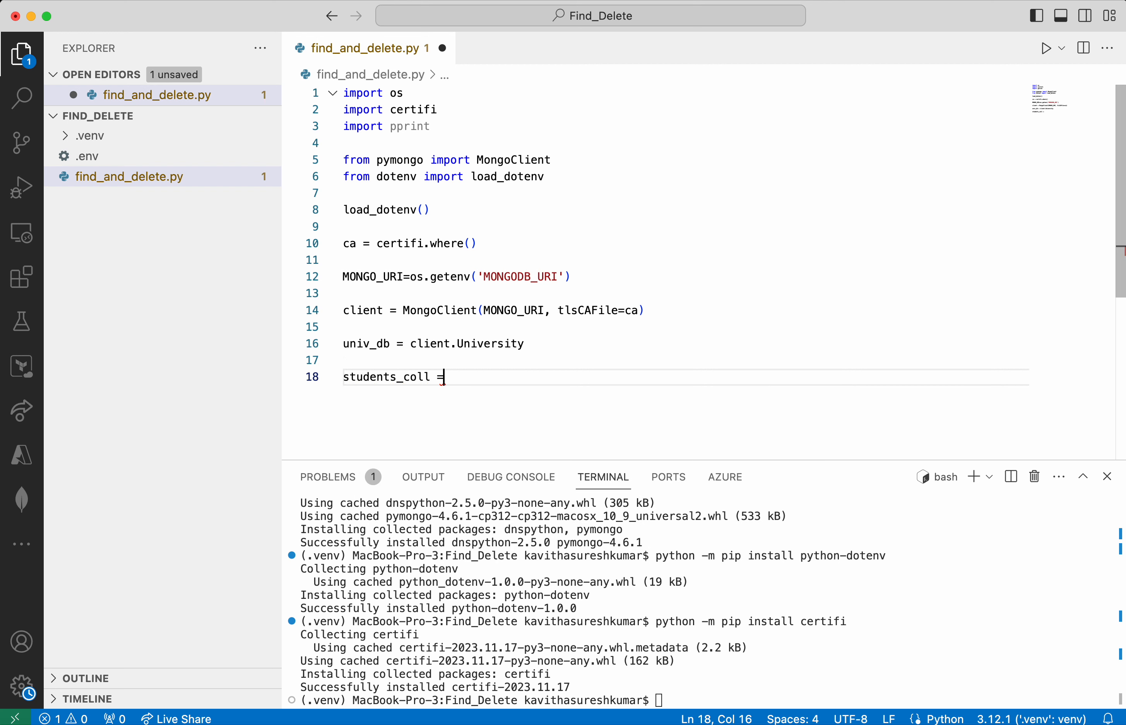
text(univ_db)
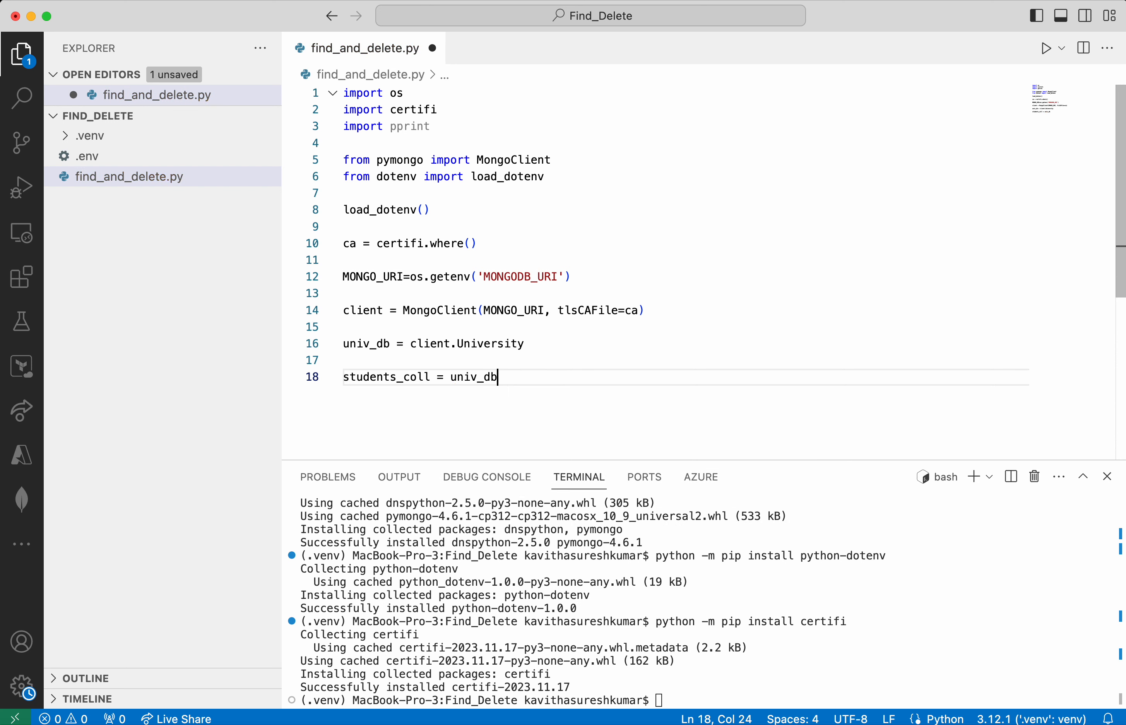
text(.students)
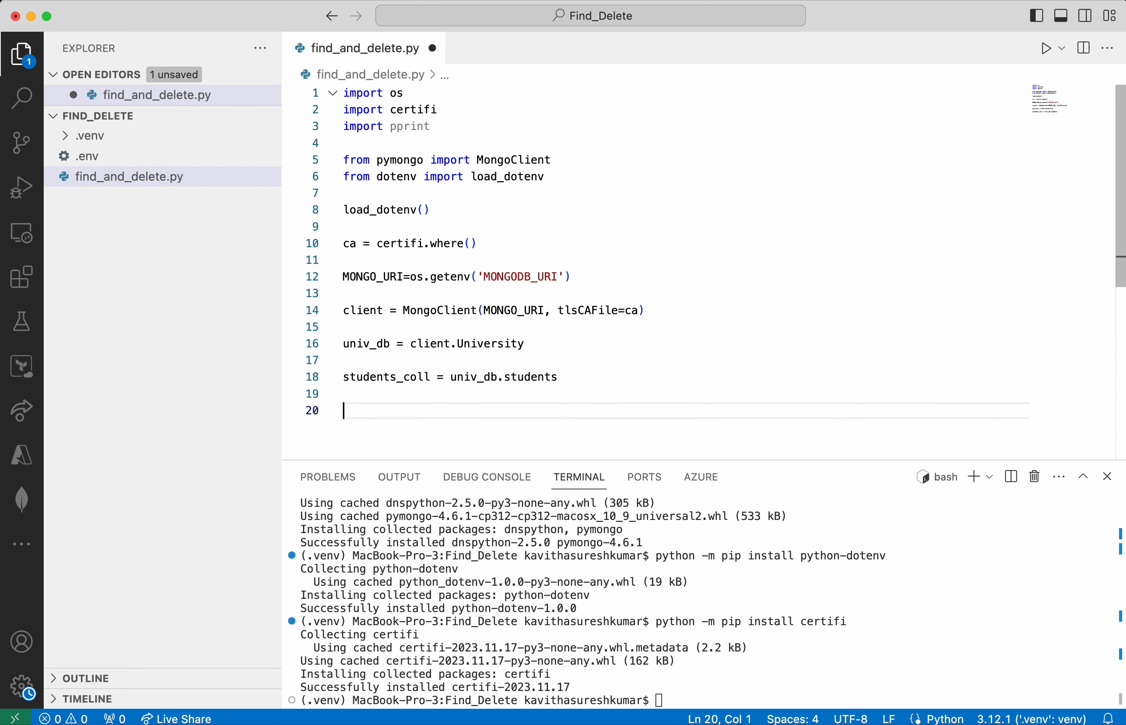
Define query_string = {"studentid":103}
text(query_s)
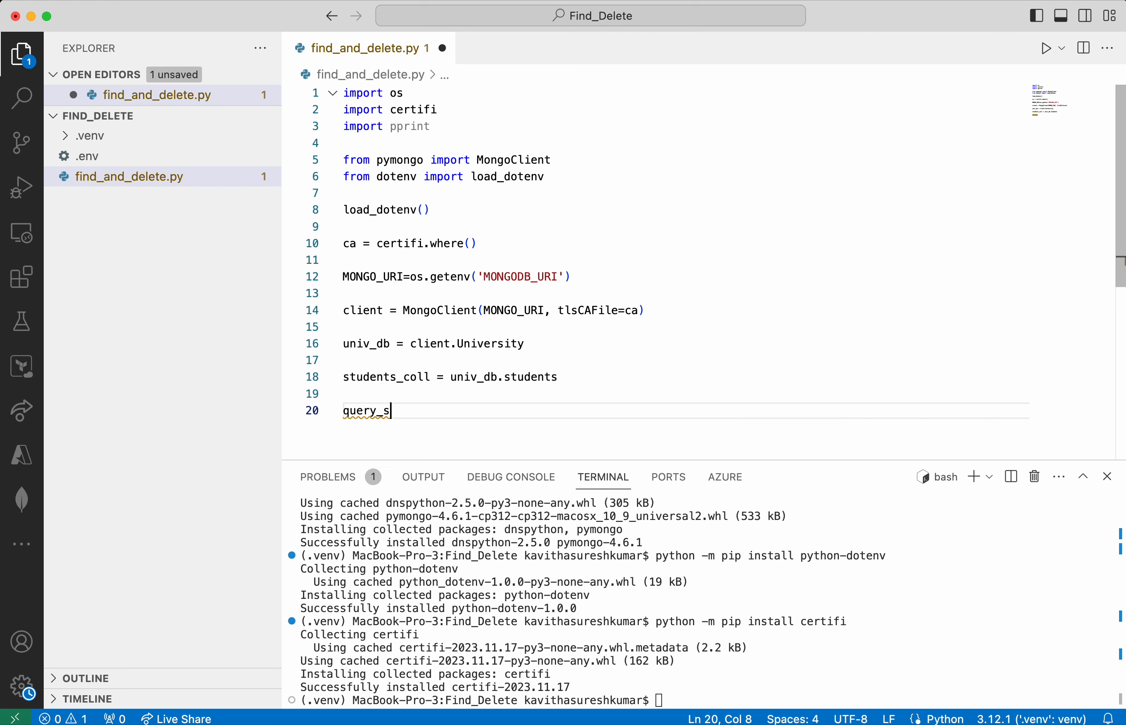
text(tring =)
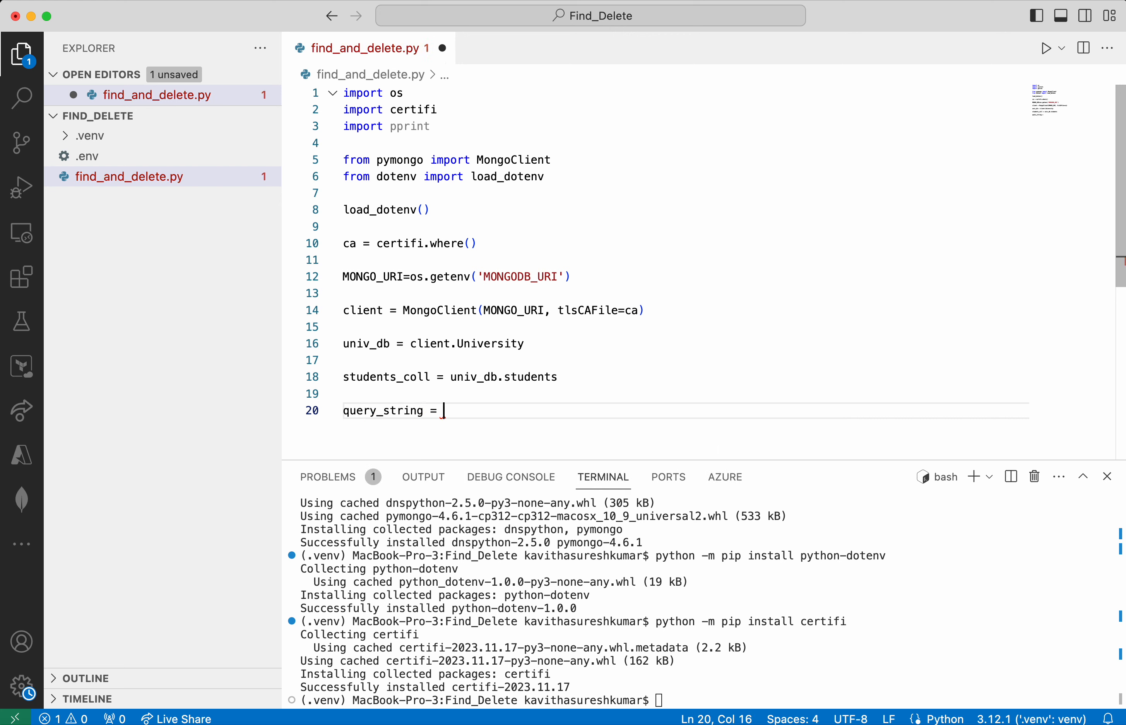
text({"s"})
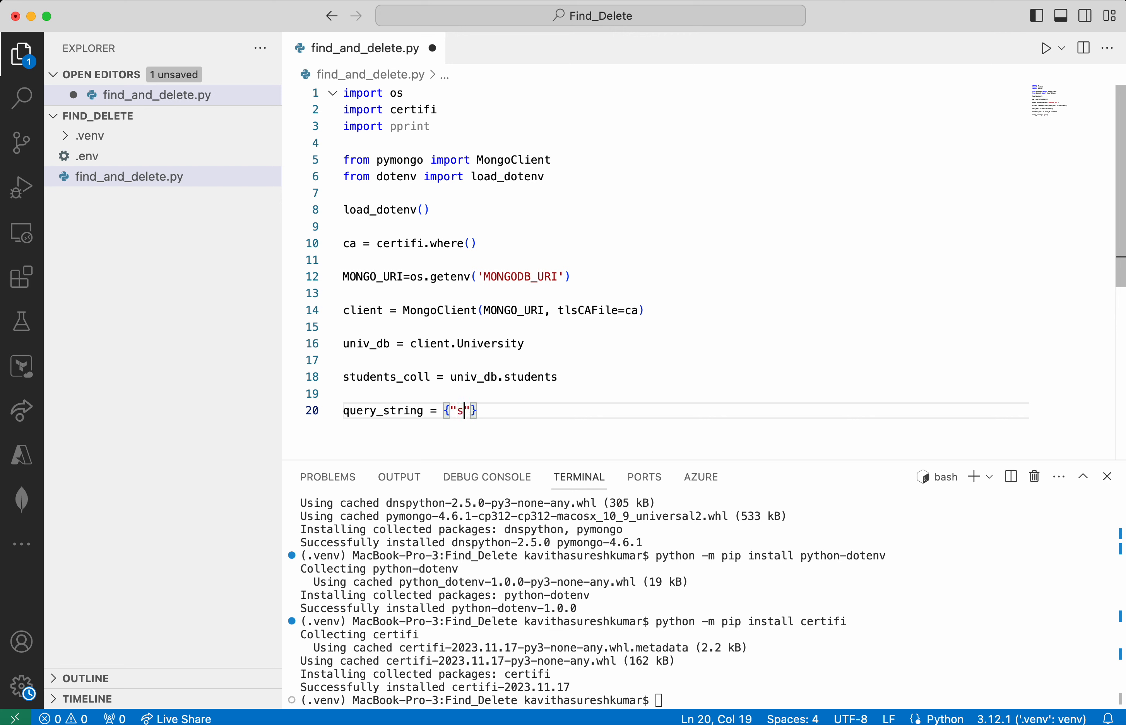
text(tudenti)
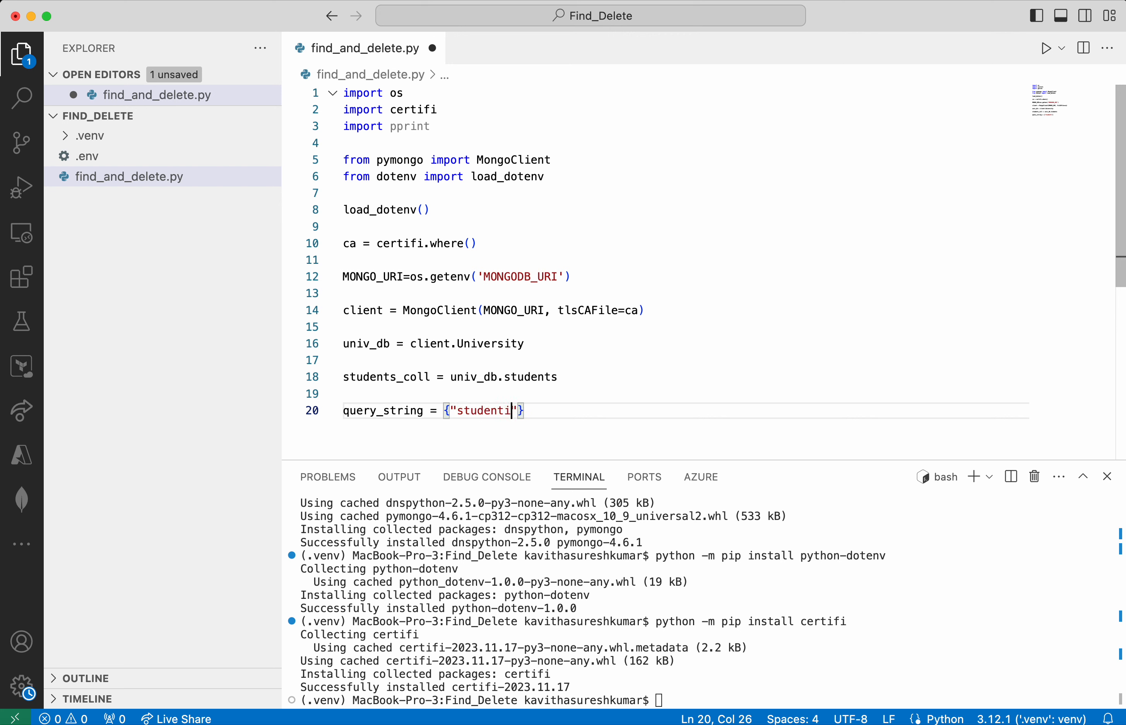
text(d":1)
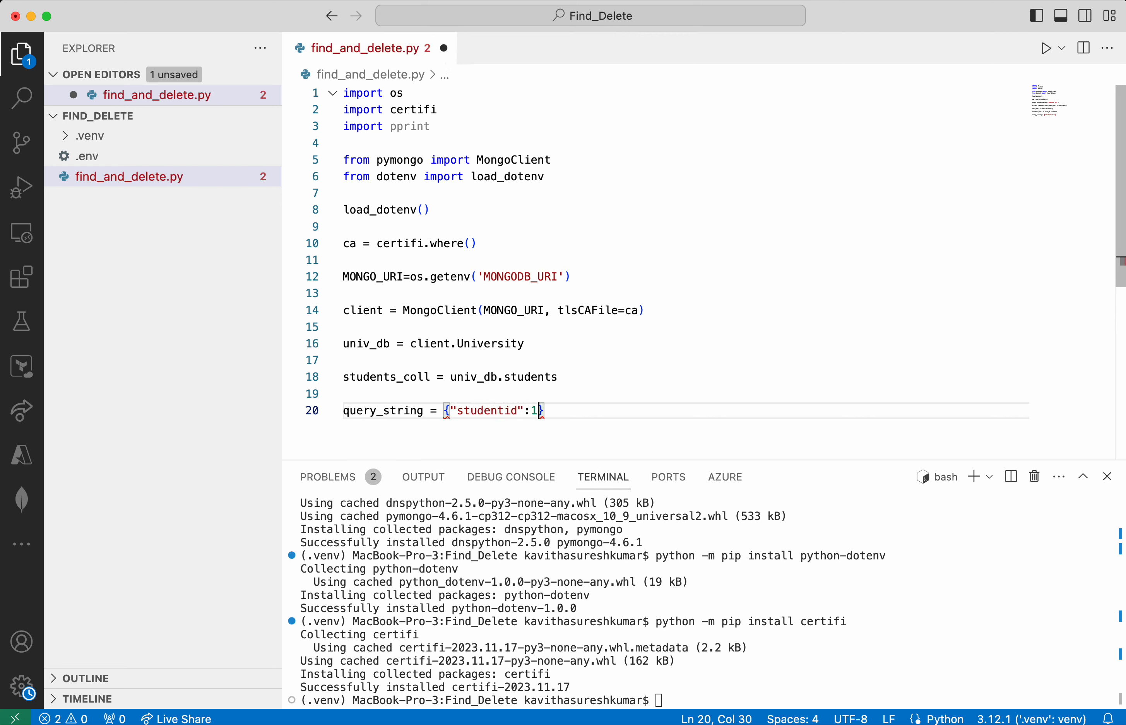
text(03)
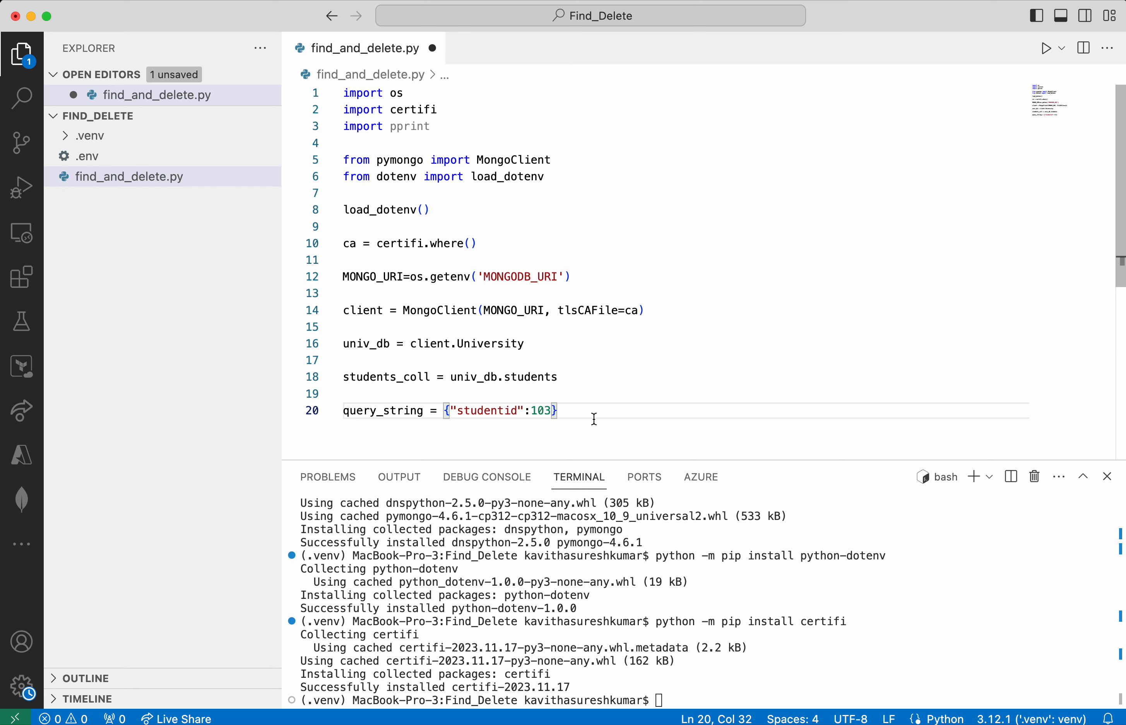
Pretty-print students_coll.find_one(query_string) with pprint.pprint
text(pprint.ppr)
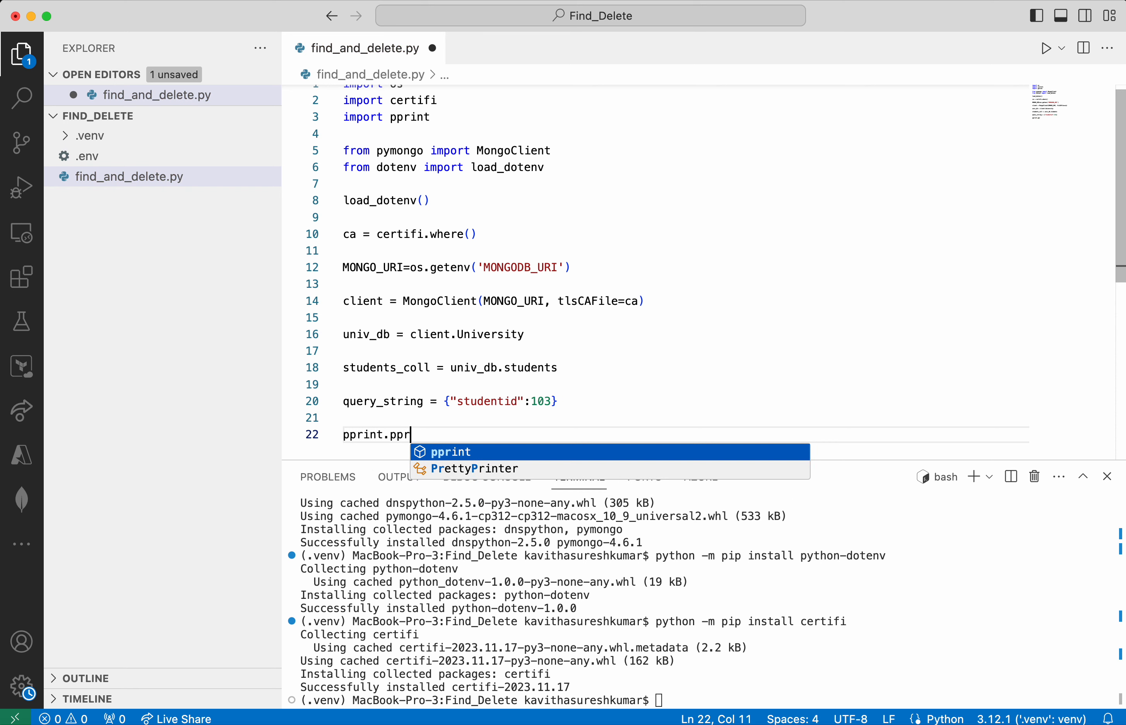
text(int)
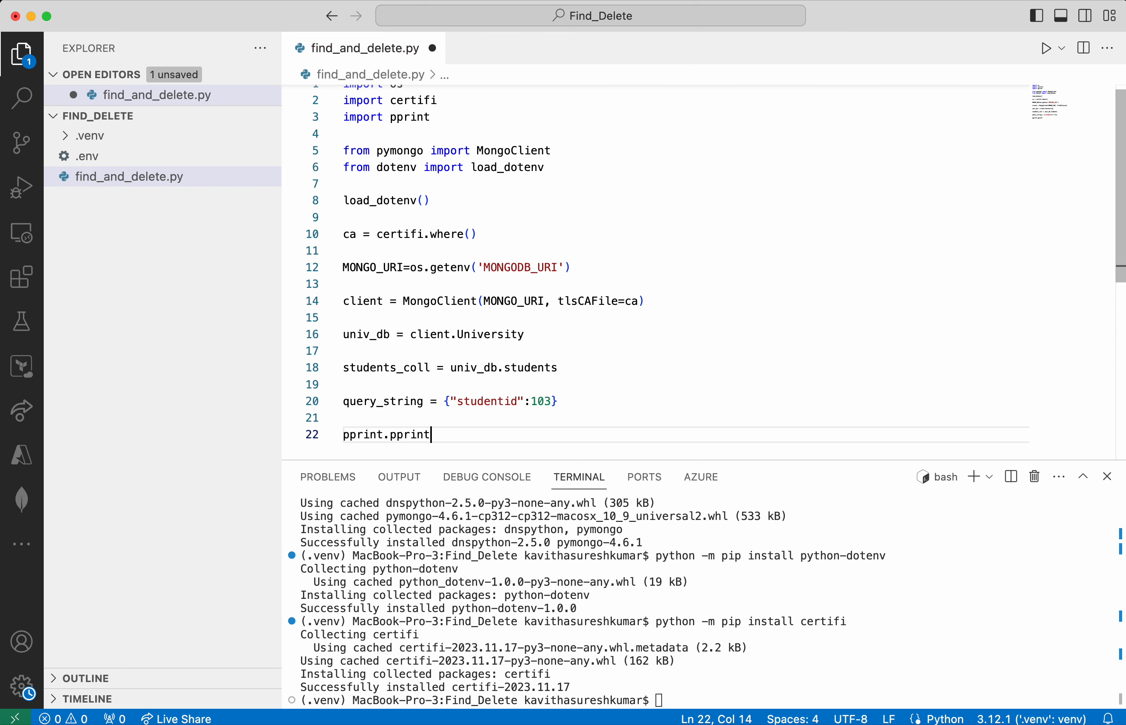
text((students_coll))
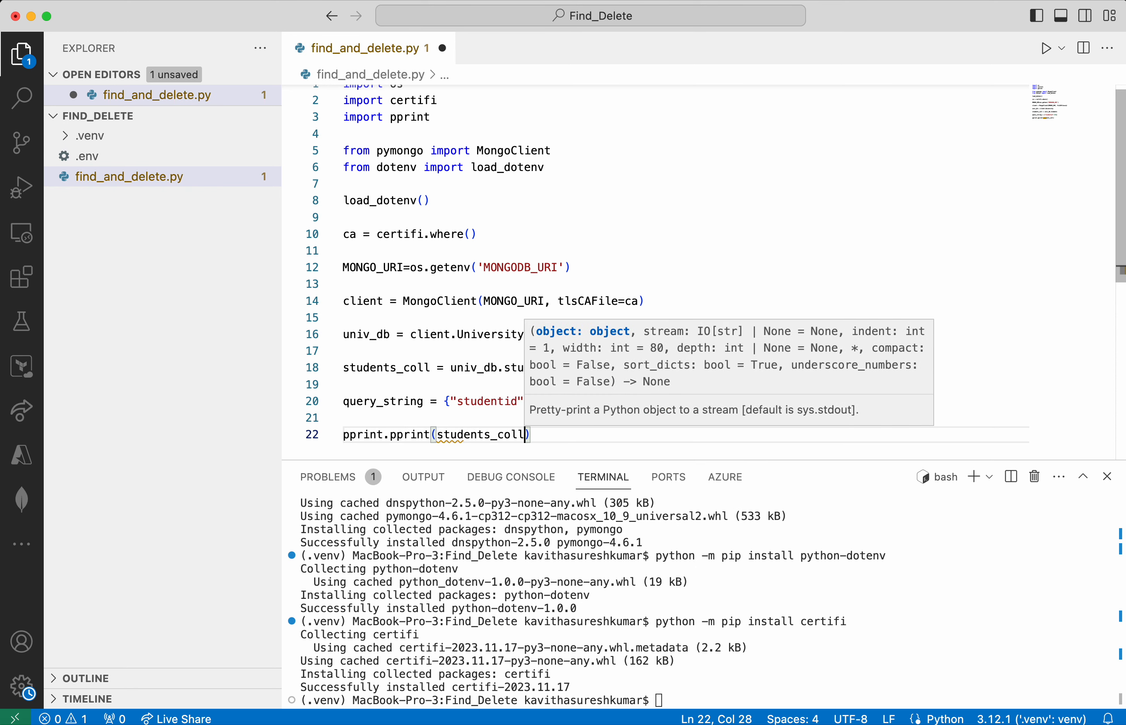
text(.find_one)
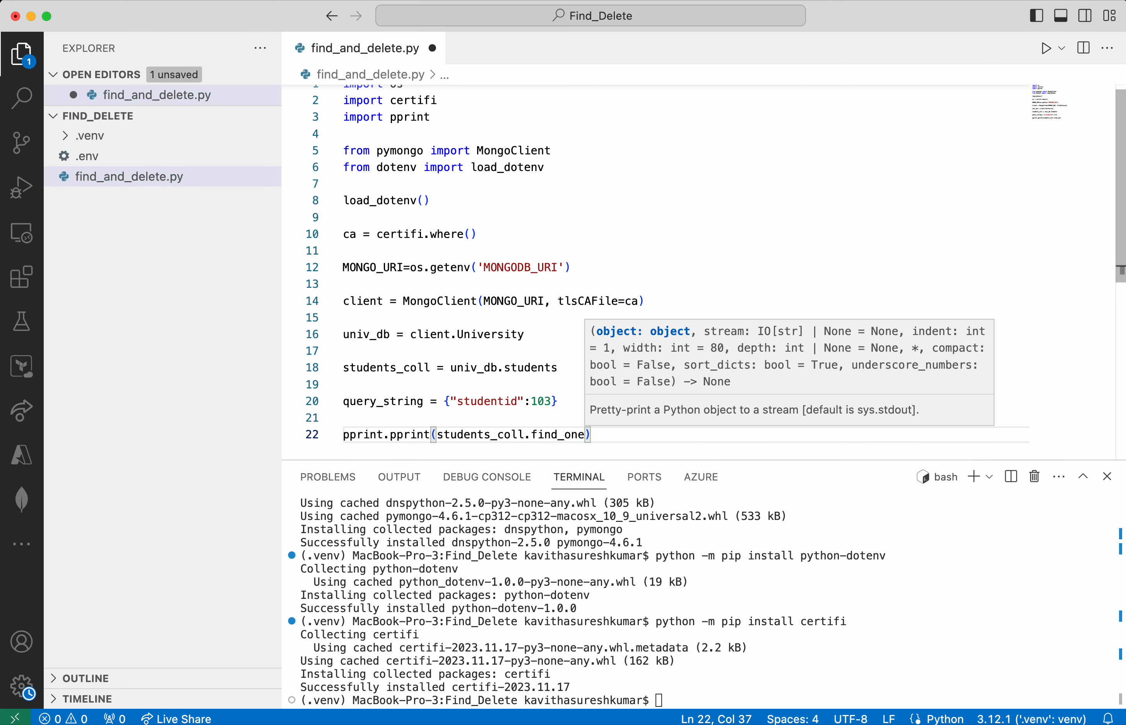
text(query_string)
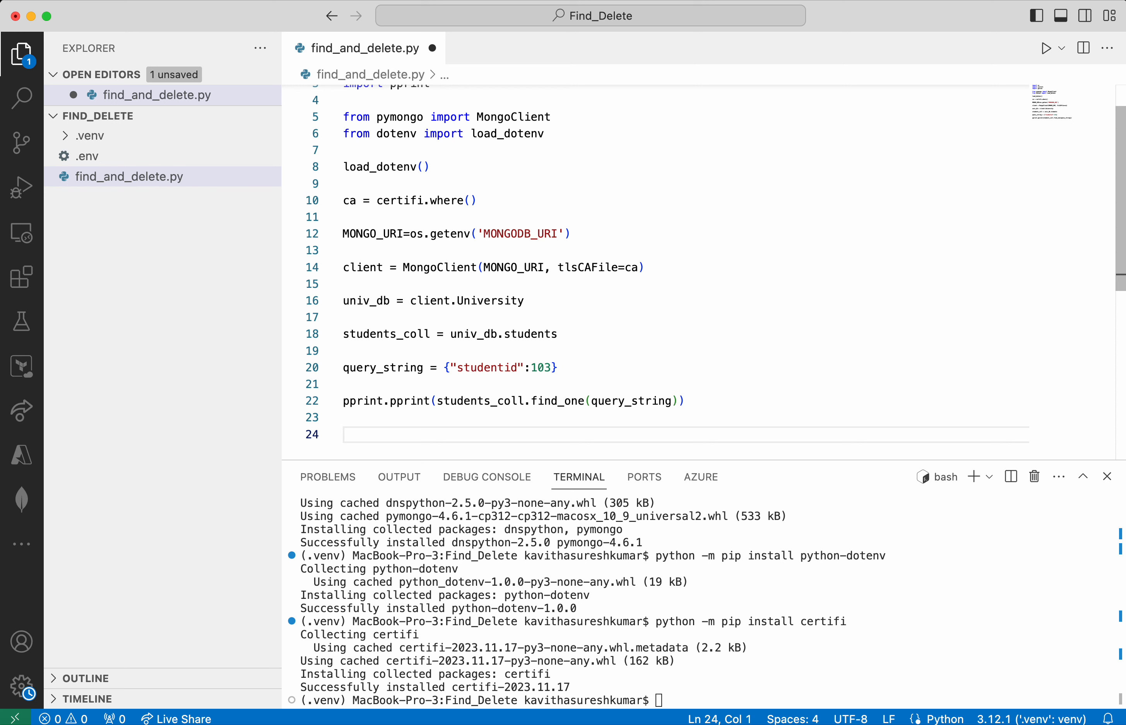
Add students_coll.find_one_and_delete(query_string), re-print find_one, and client.close()
text(students_coll.)
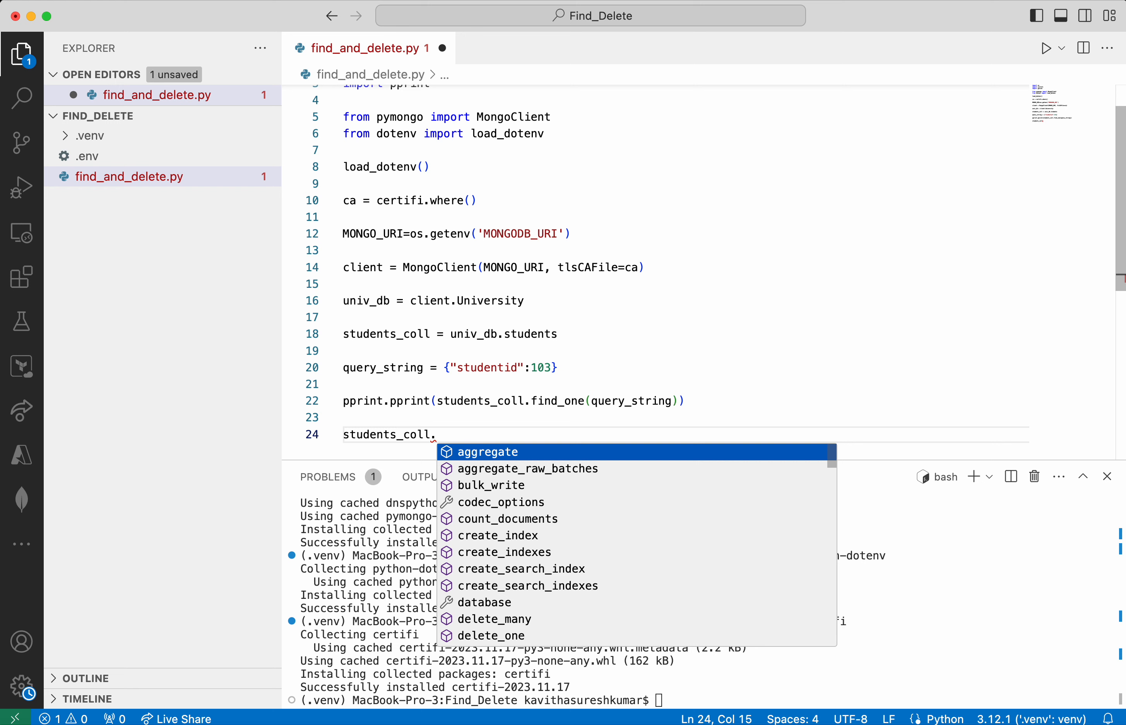
text(find_one_and_delete)
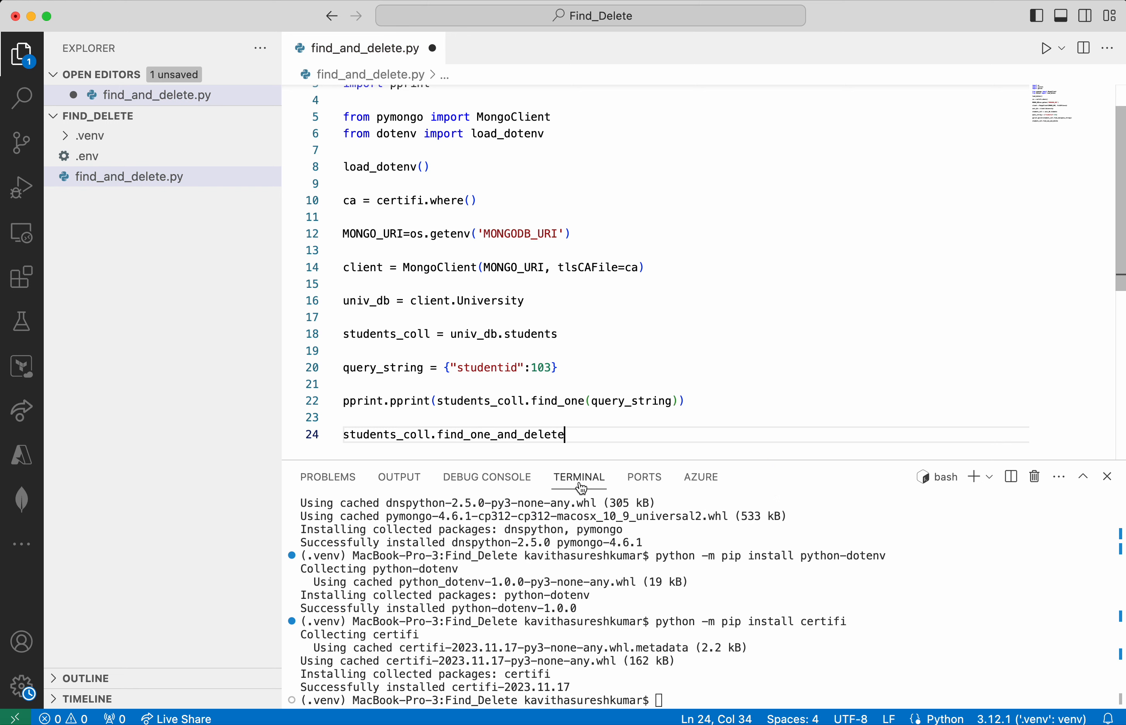
text((query_string)
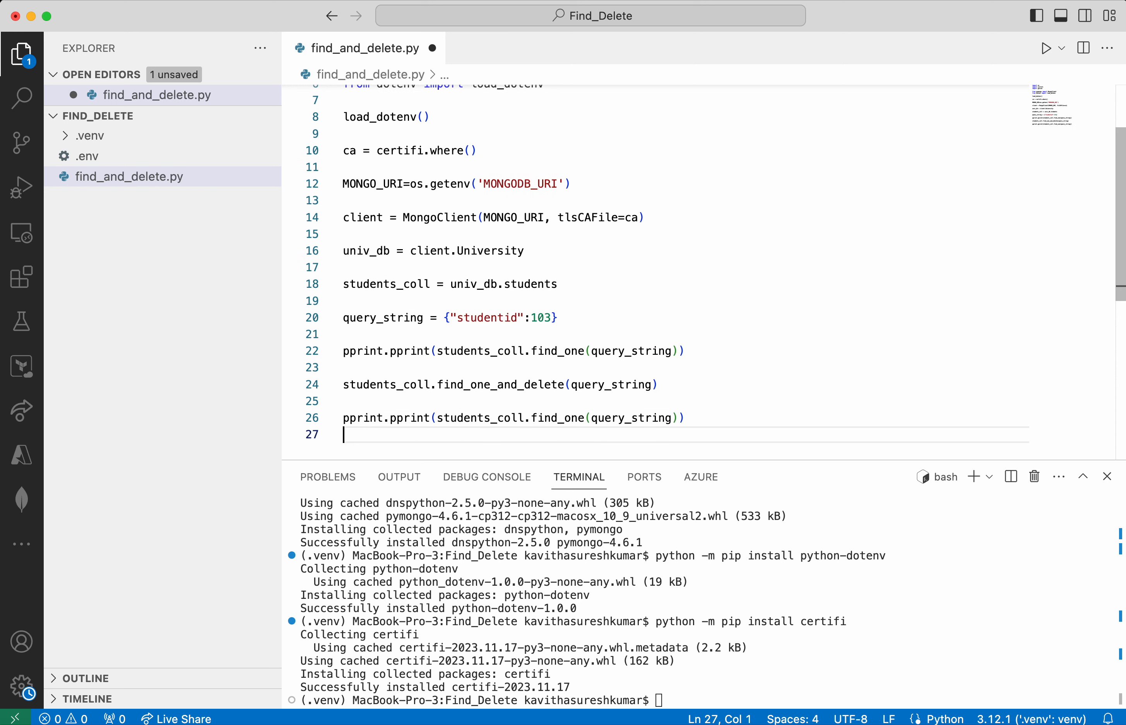
text(client.close)
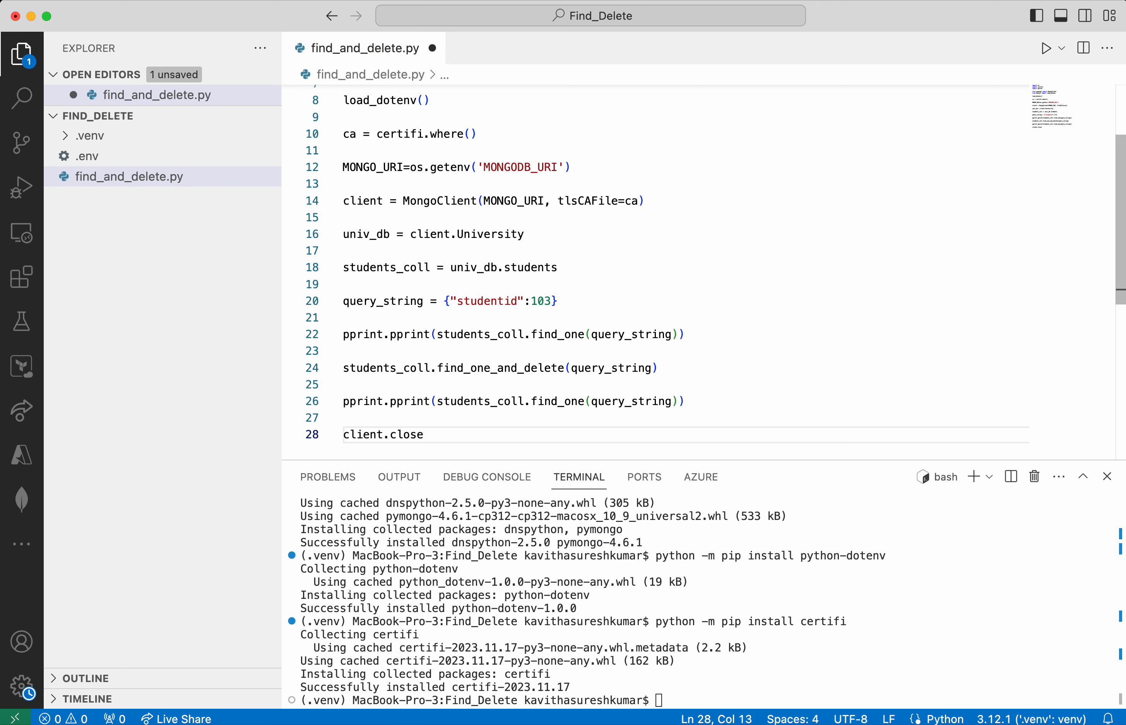
text(())
click(699, 700)
text(python)
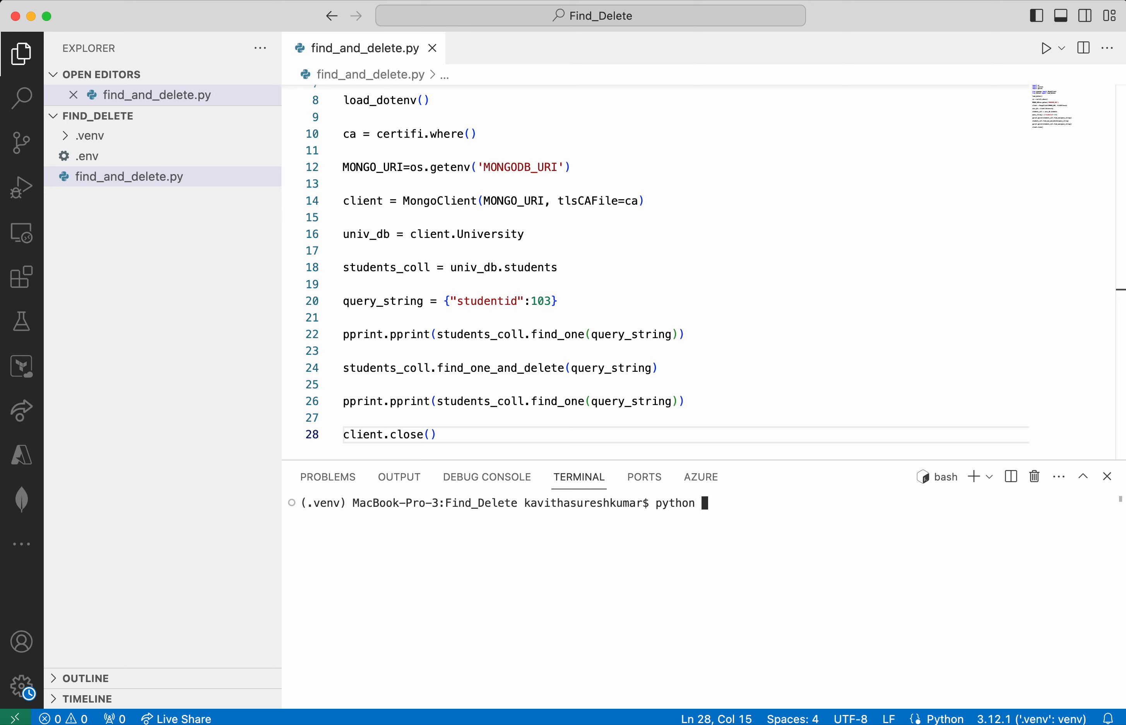
Run python find_and_delete.py, printing student 103's document then None, and highlight the printed document
text(find_and_delete.py)
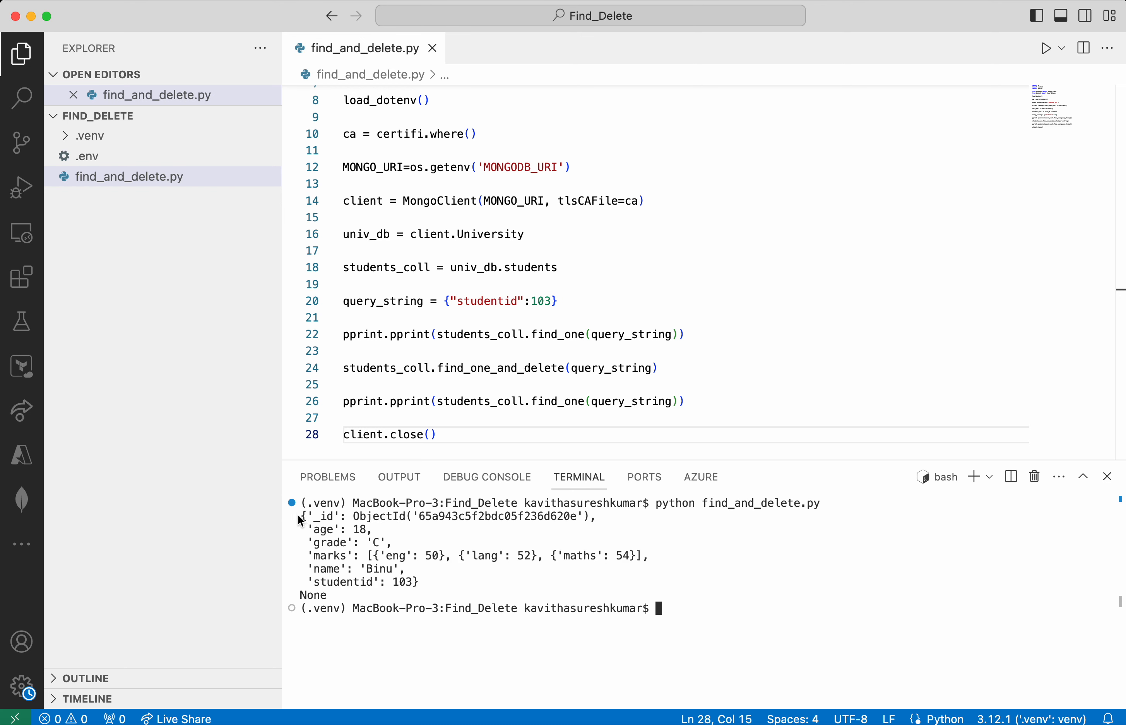
drag(301, 515, 431, 582)
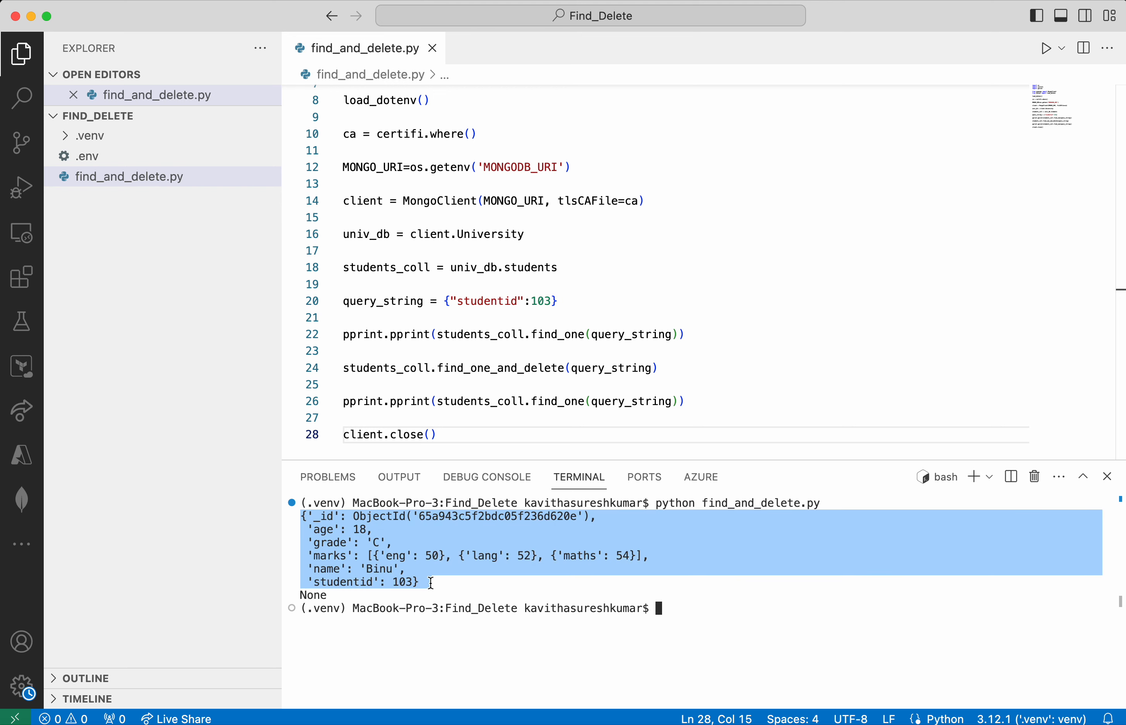
mouse_move(591, 411)
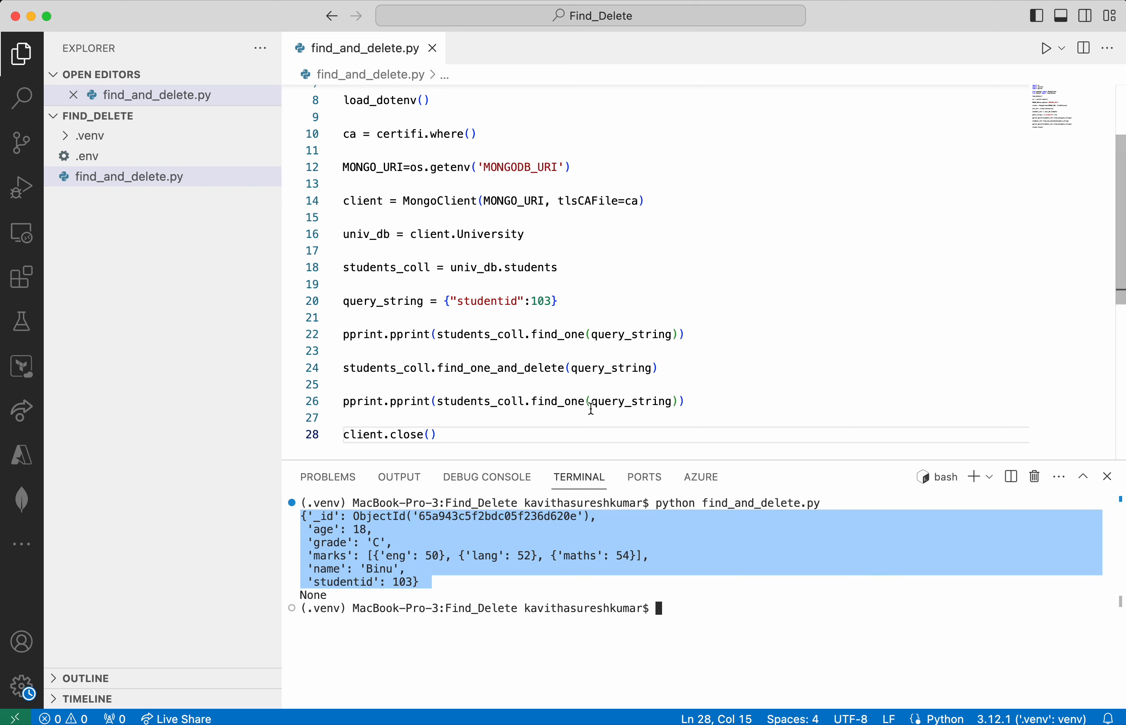